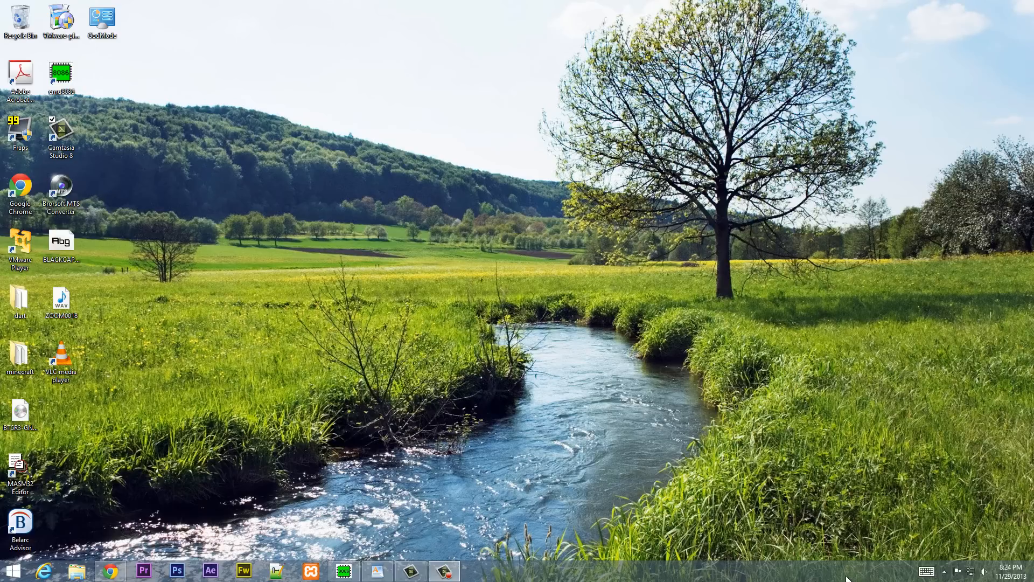
pyautogui.moveTo(838, 577)
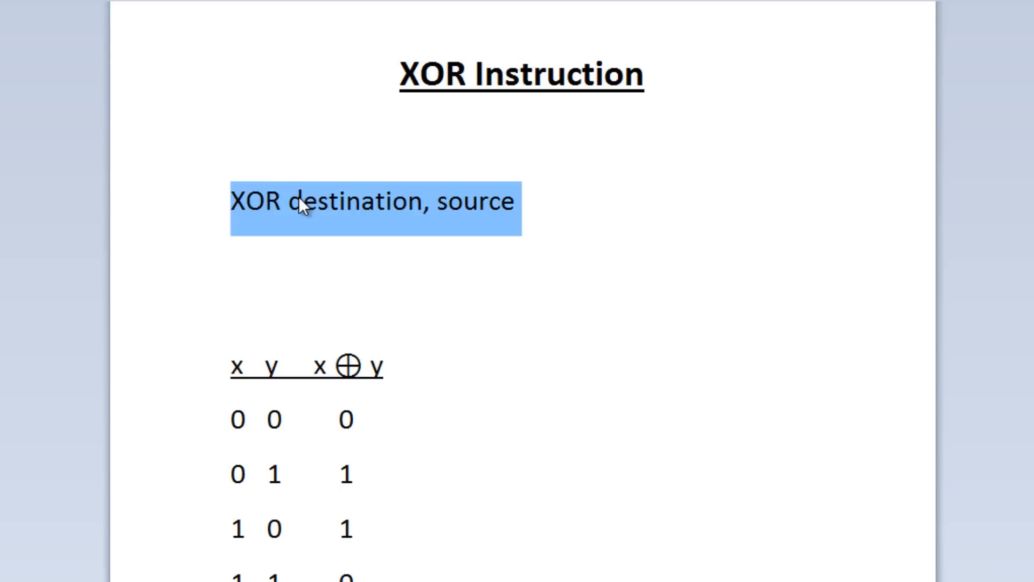
pyautogui.moveTo(409, 213)
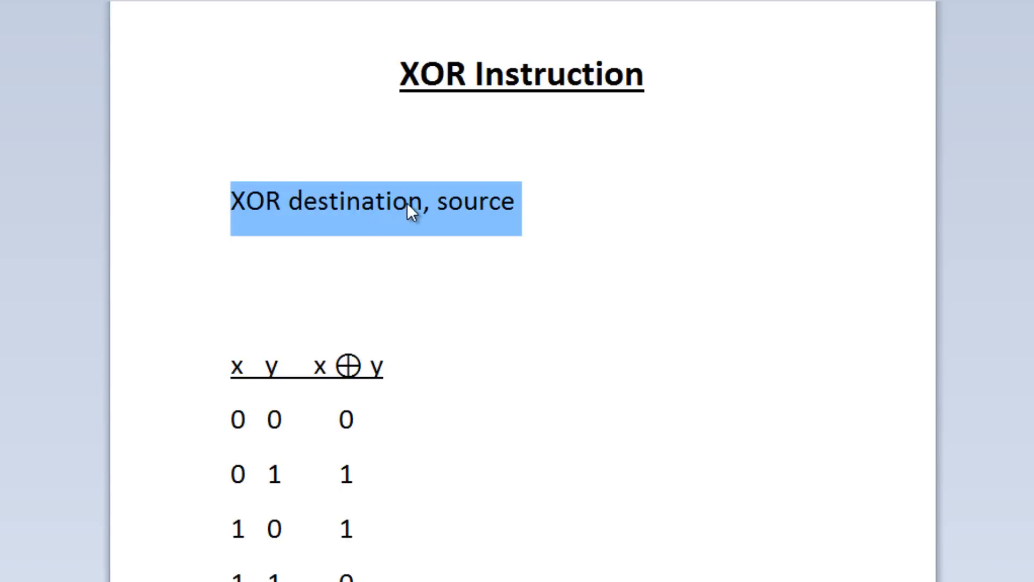
pyautogui.moveTo(436, 211)
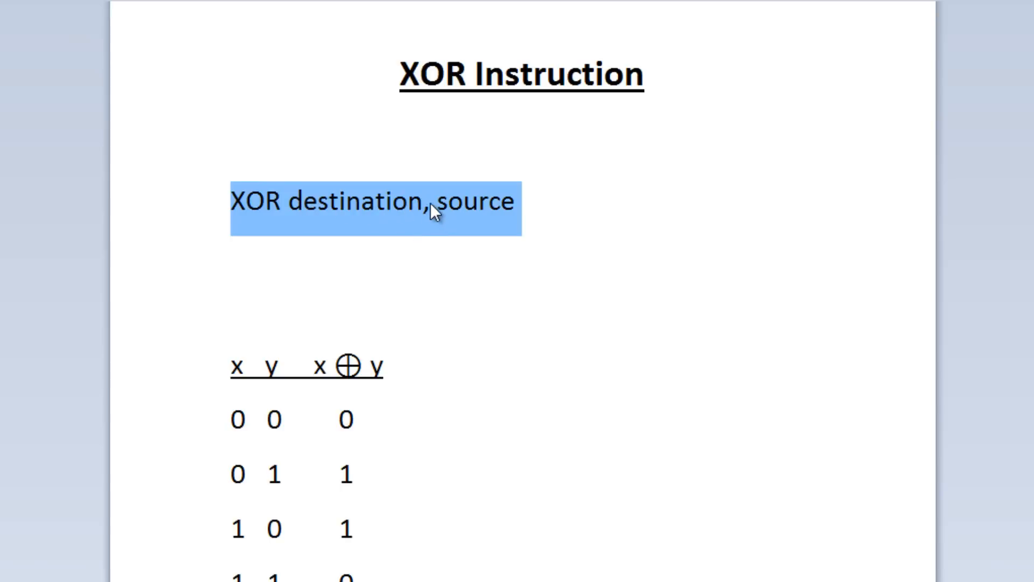
# Step: Review the XOR syntax and truth table in the Word notes, highlighting destination and result digits
pyautogui.click(239, 275)
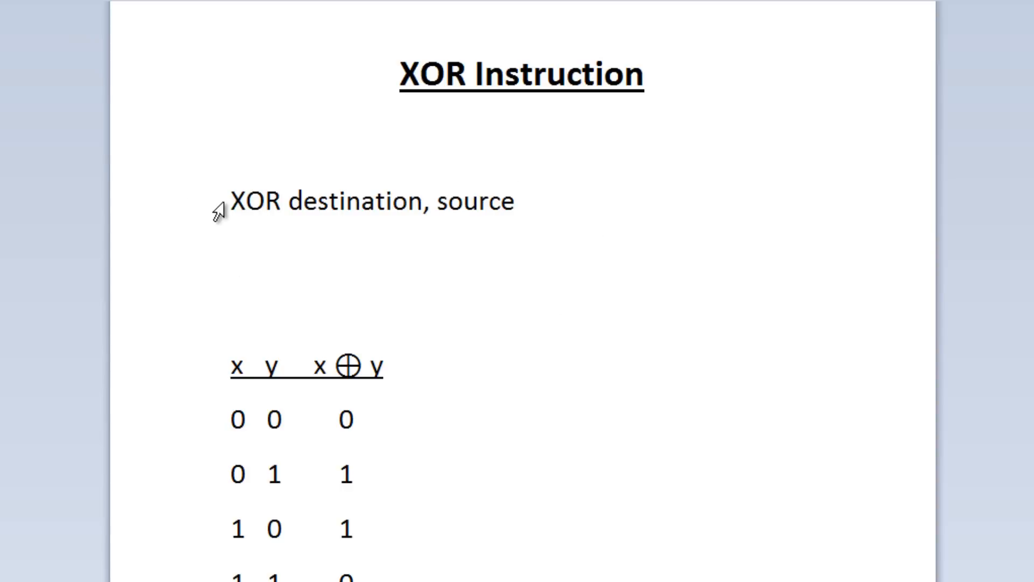
pyautogui.click(311, 257)
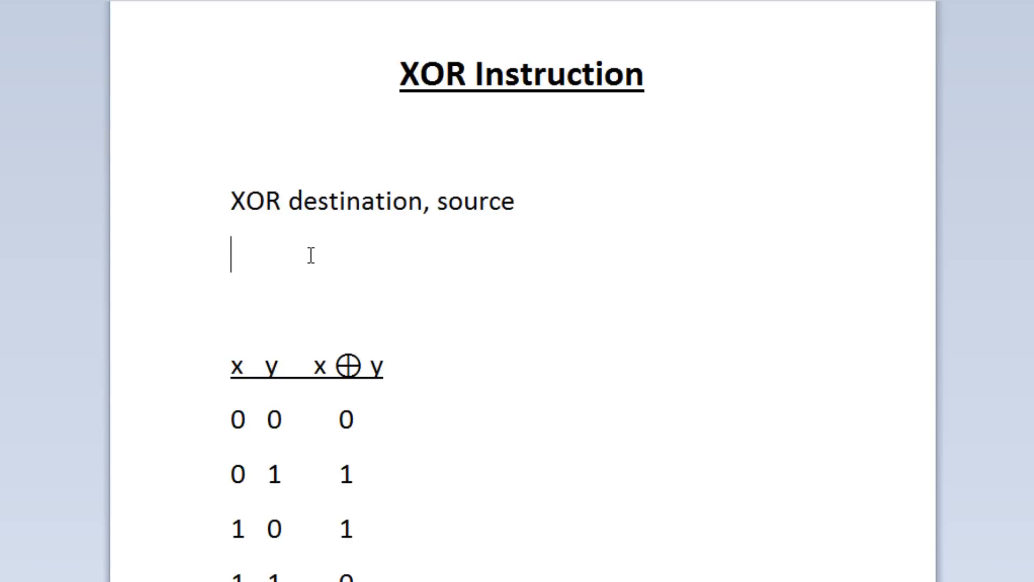
pyautogui.moveTo(283, 202); pyautogui.dragTo(513, 201)
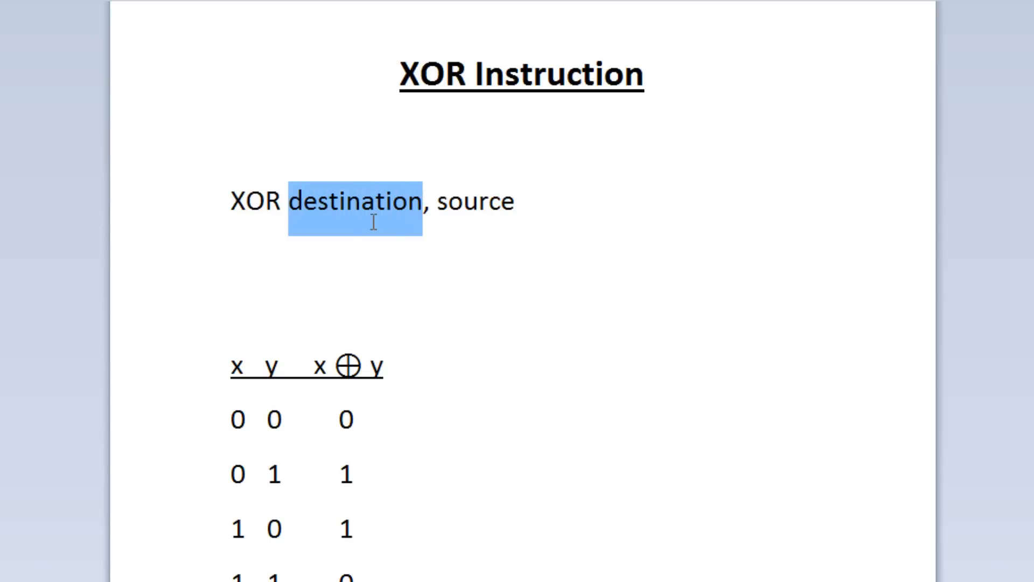
pyautogui.scroll(-3)
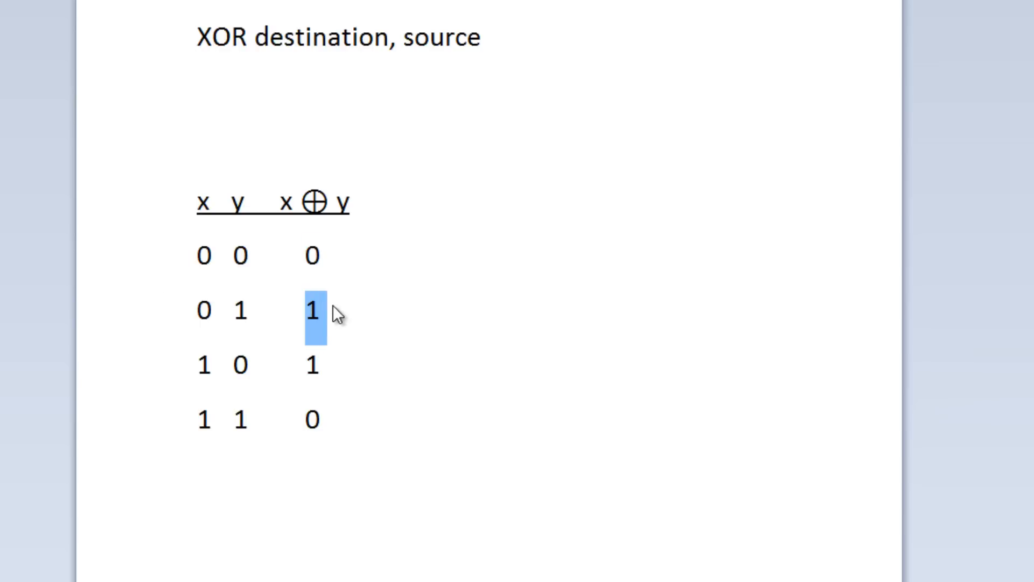
pyautogui.click(239, 363)
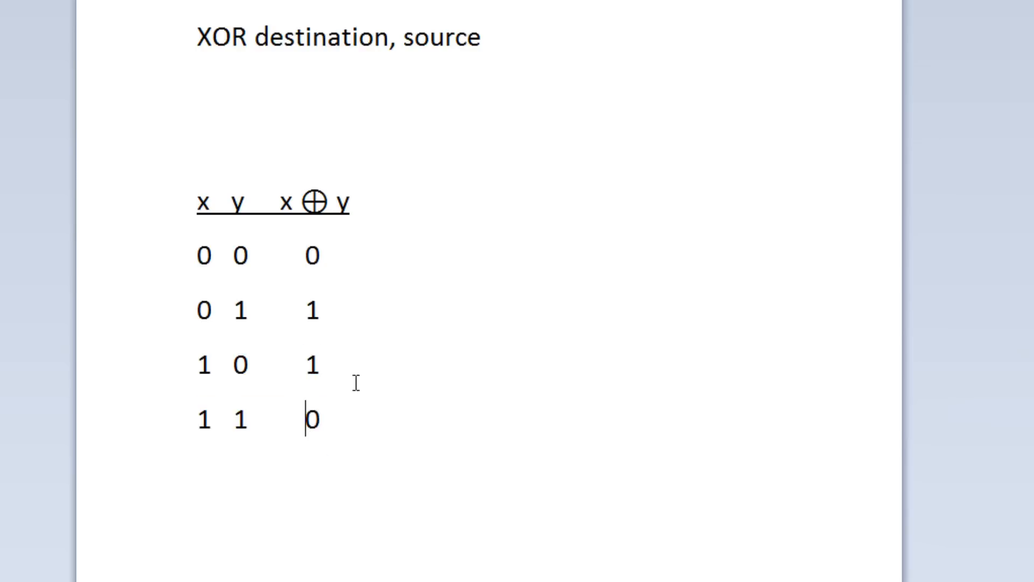
pyautogui.doubleClick(205, 255)
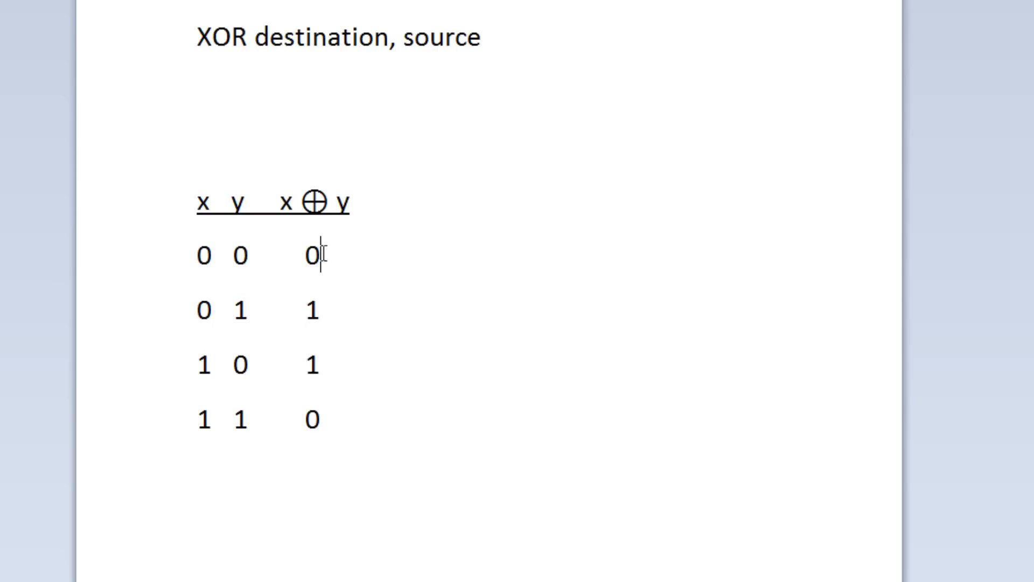
pyautogui.moveTo(319, 255); pyautogui.dragTo(317, 366)
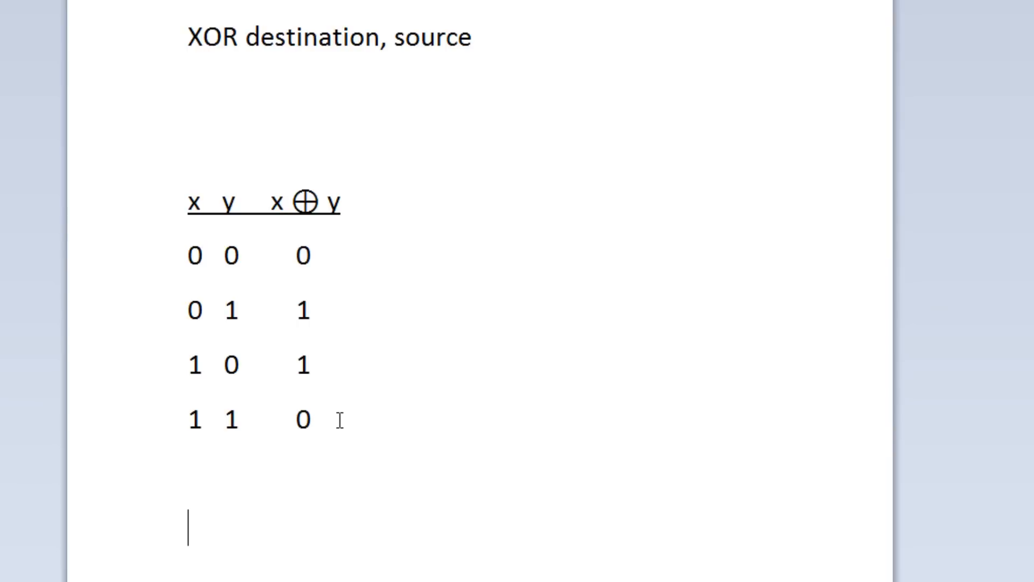
pyautogui.write('111111')
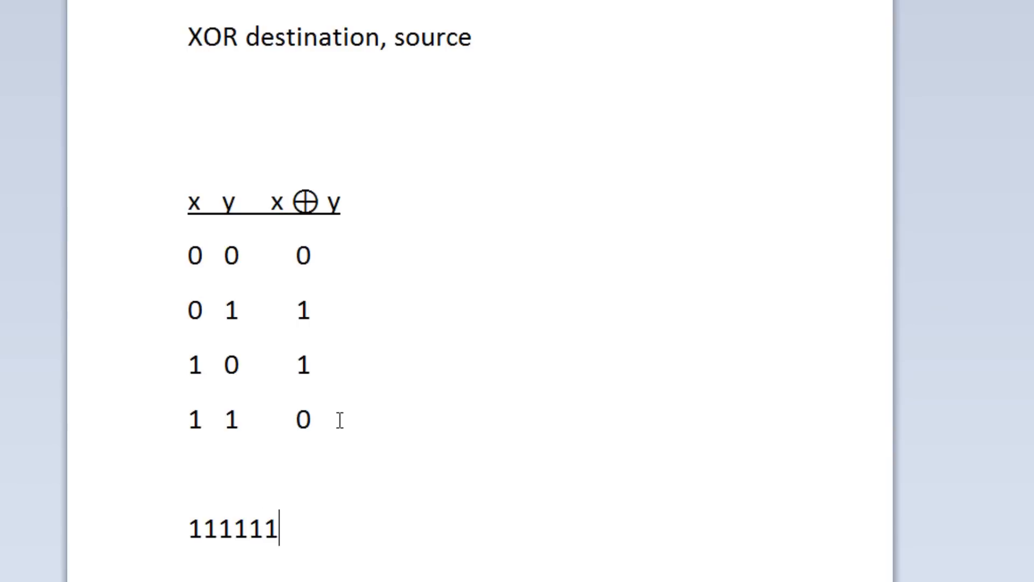
pyautogui.write('11')
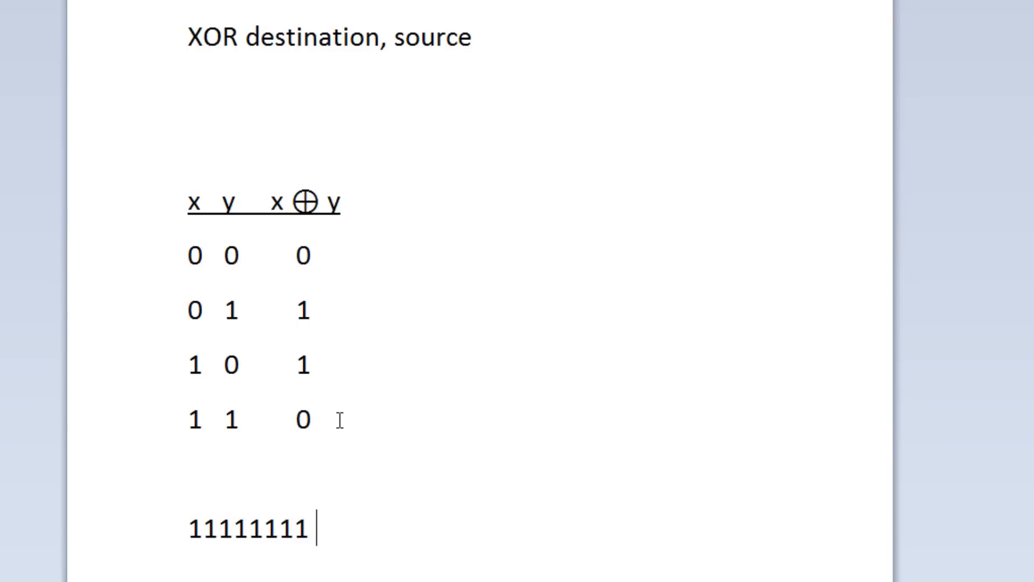
pyautogui.write('255')
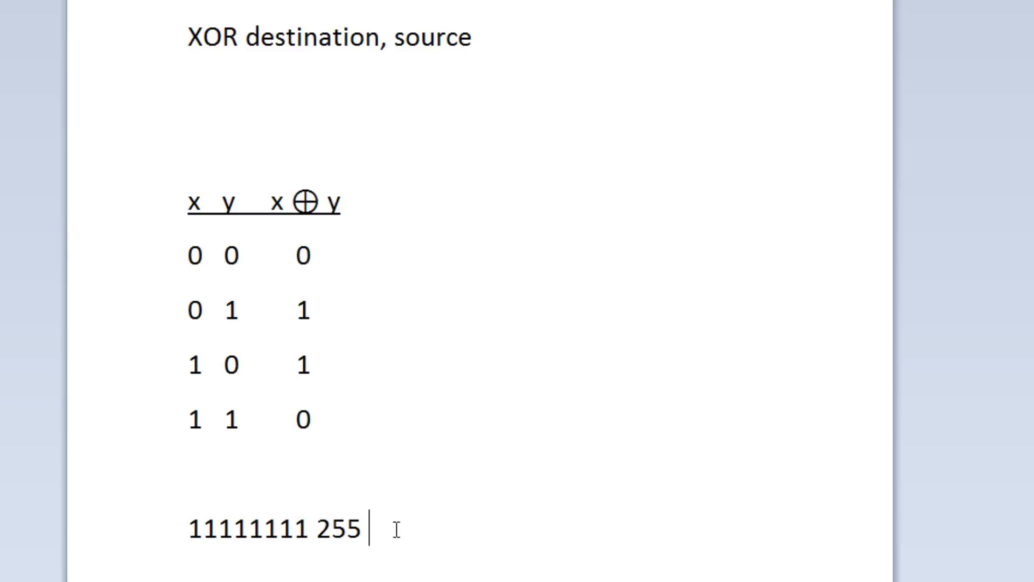
pyautogui.write('ff')
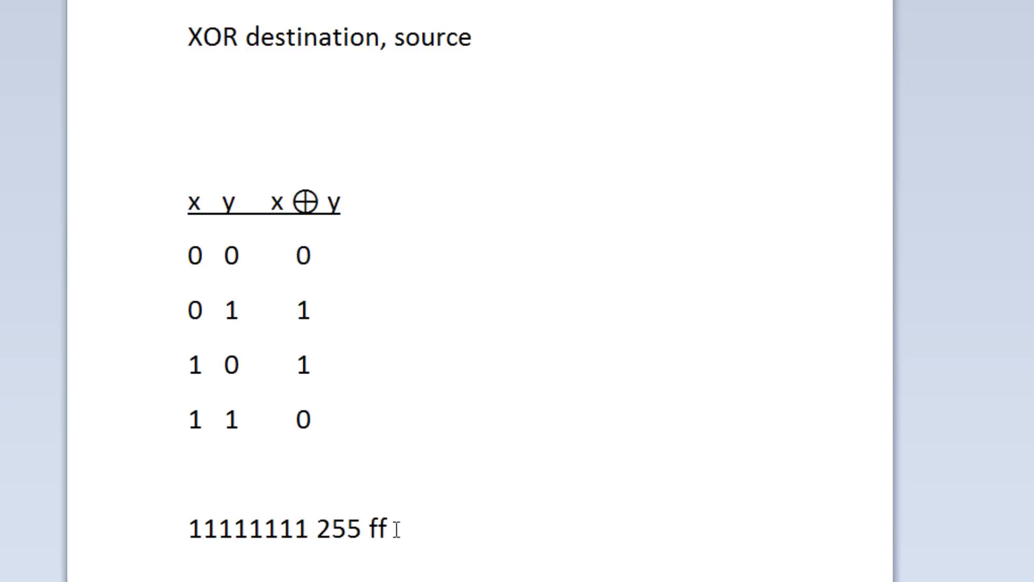
pyautogui.moveTo(223, 527); pyautogui.dragTo(299, 528)
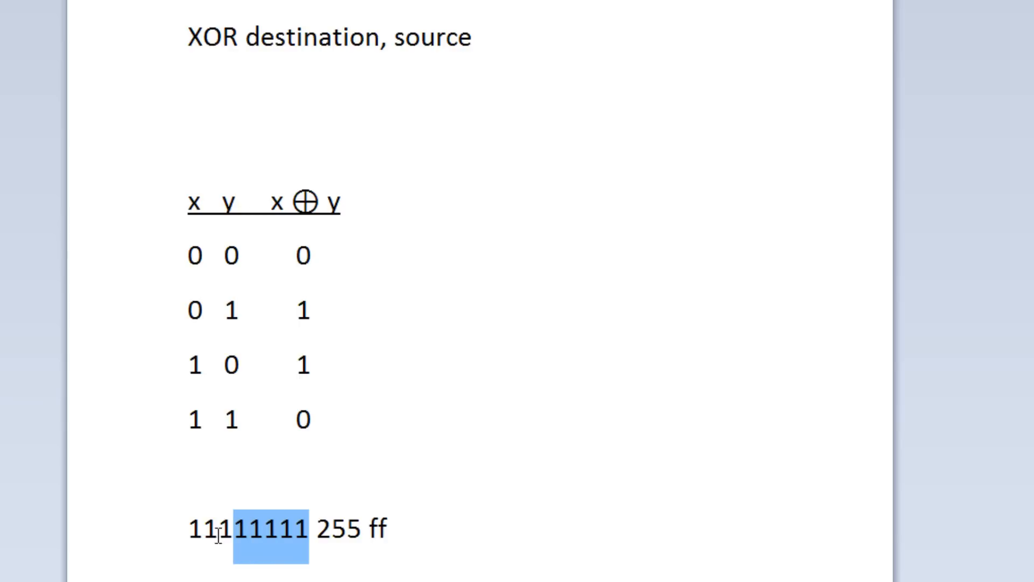
pyautogui.rightClick(205, 530)
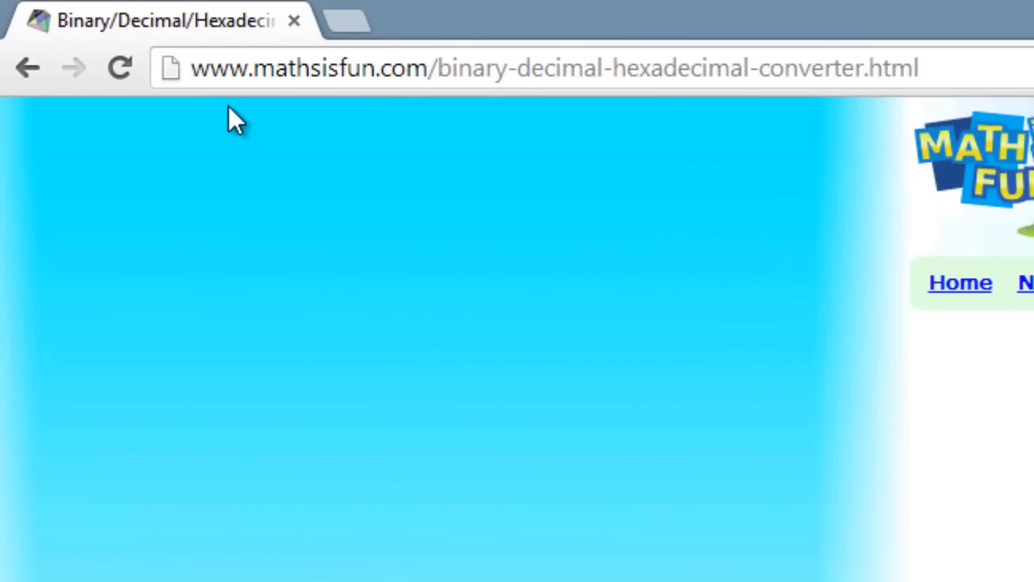
pyautogui.moveTo(503, 117)
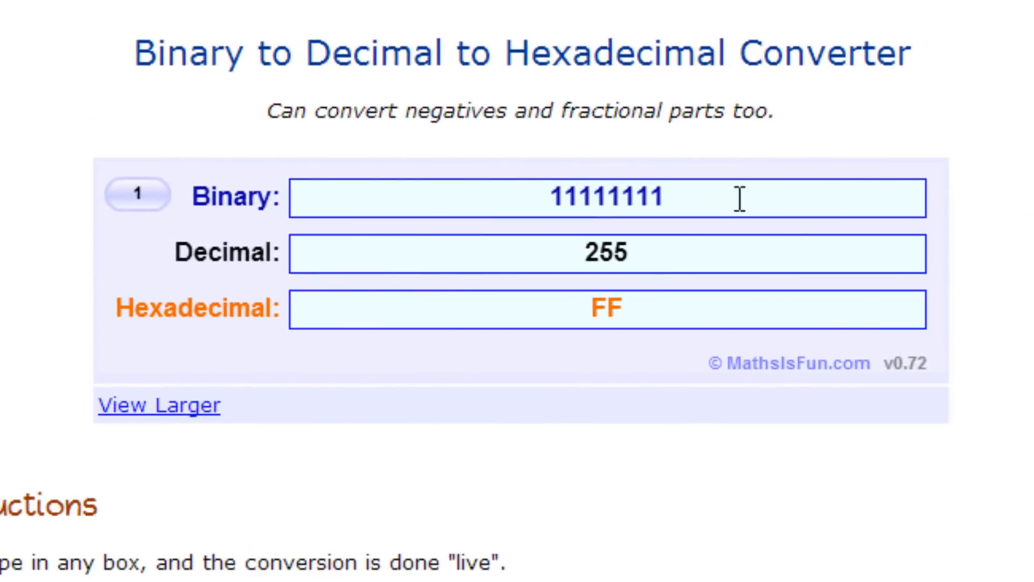
# Step: Confirm in the converter that 11111111 equals decimal 255 and hexadecimal FF
pyautogui.doubleClick(604, 198)
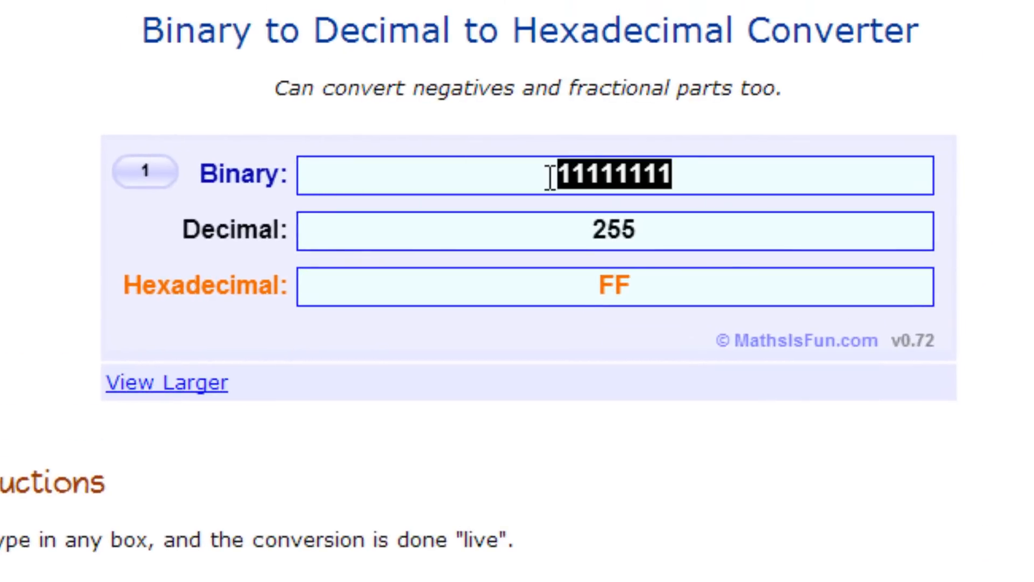
pyautogui.moveTo(597, 174)
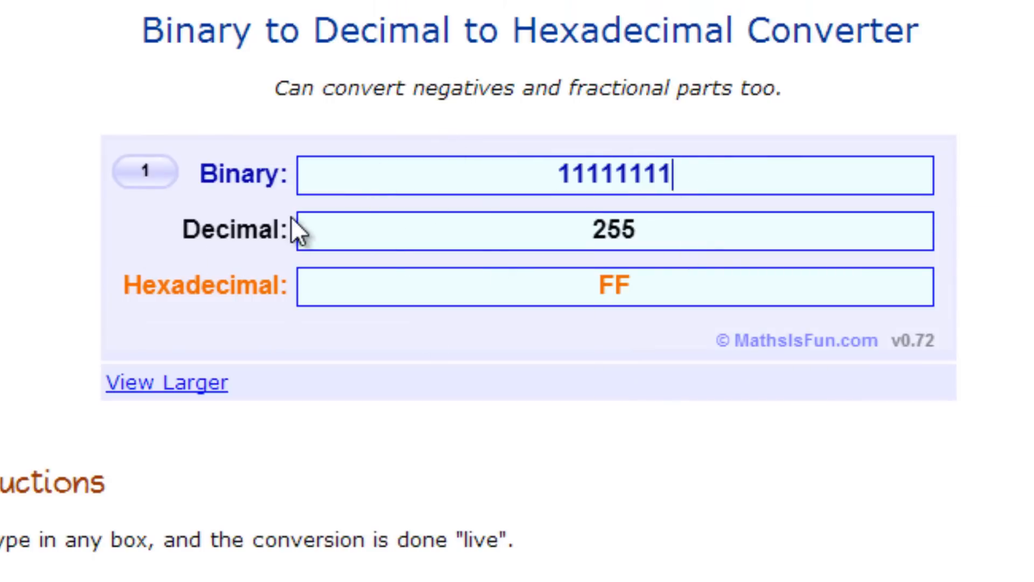
pyautogui.moveTo(270, 208)
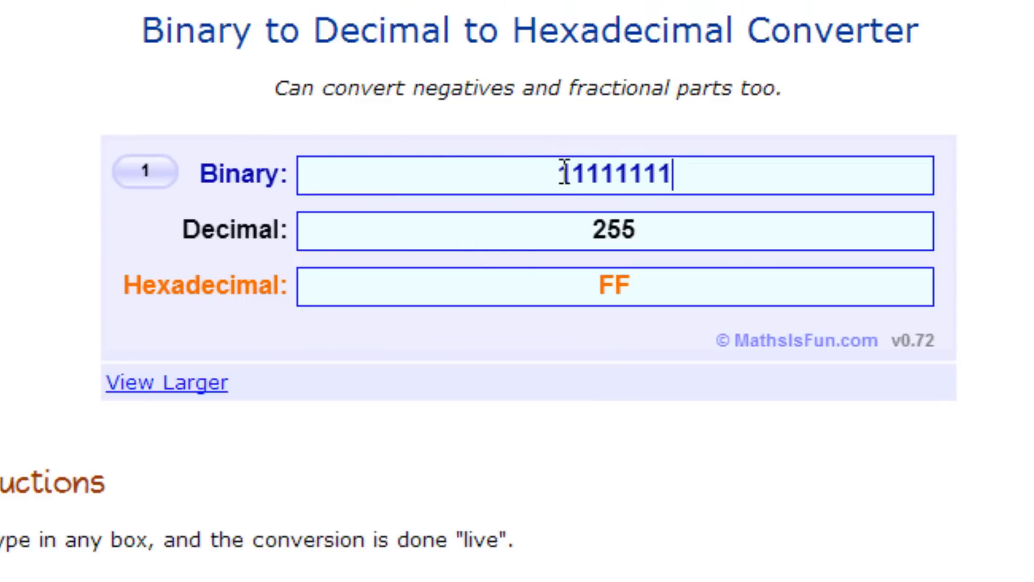
pyautogui.tripleClick(612, 175)
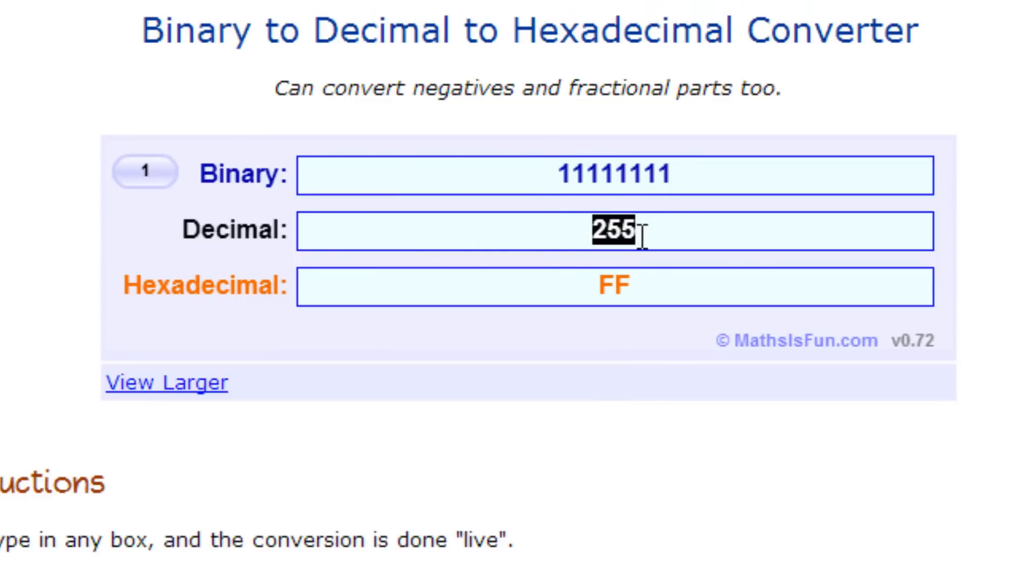
pyautogui.click(613, 287)
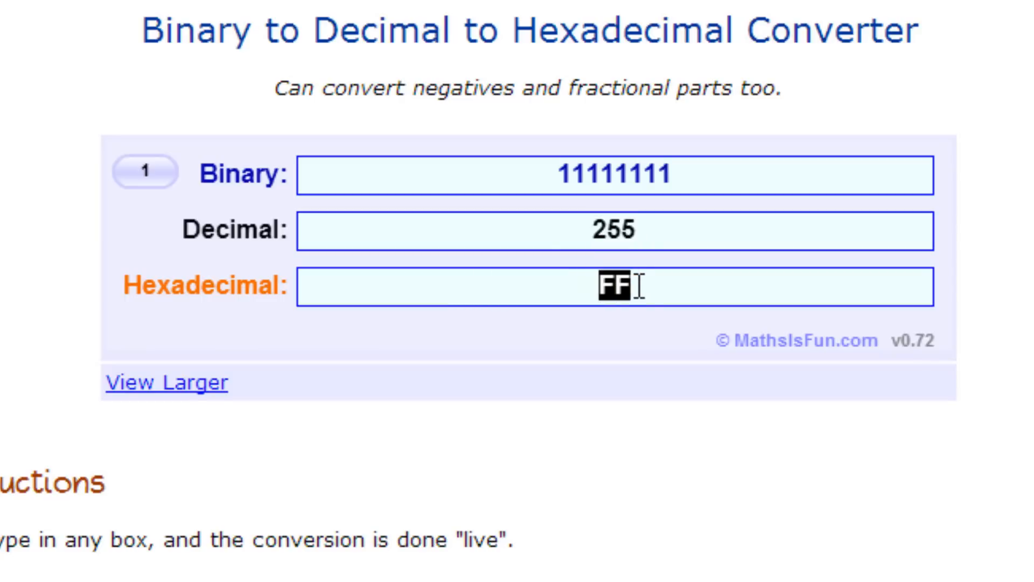
pyautogui.scroll(-3)
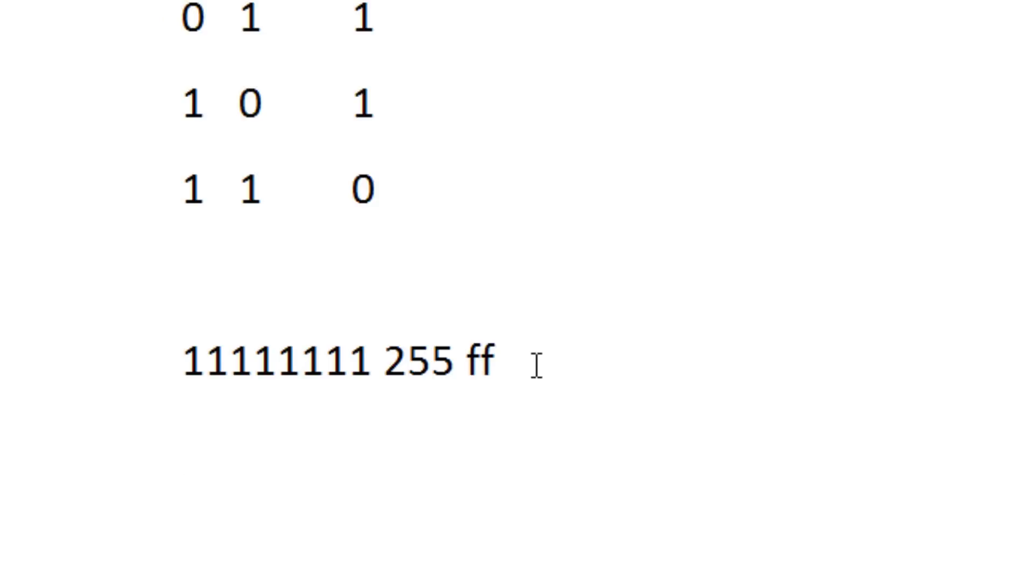
pyautogui.write('11')
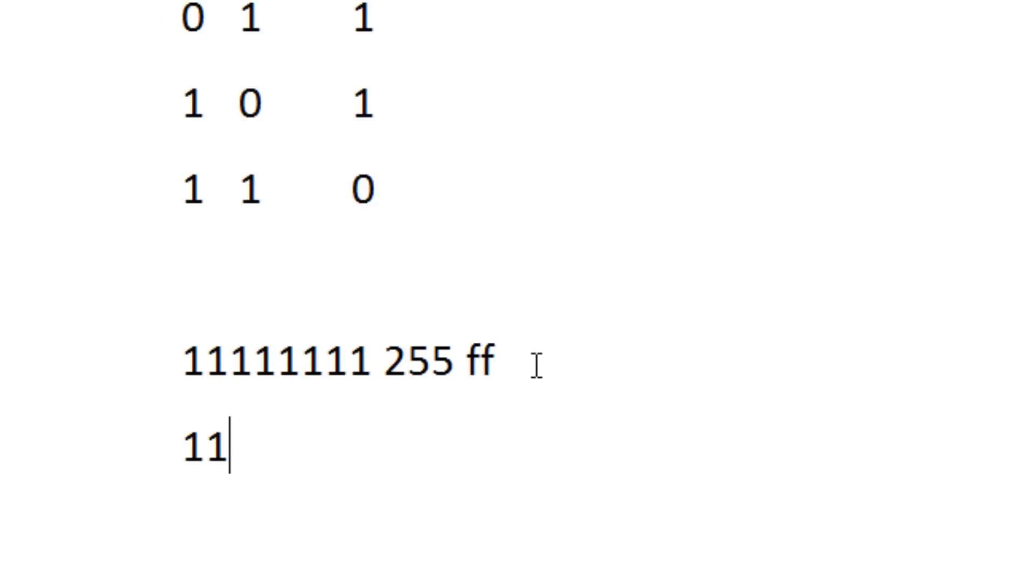
pyautogui.write('111110')
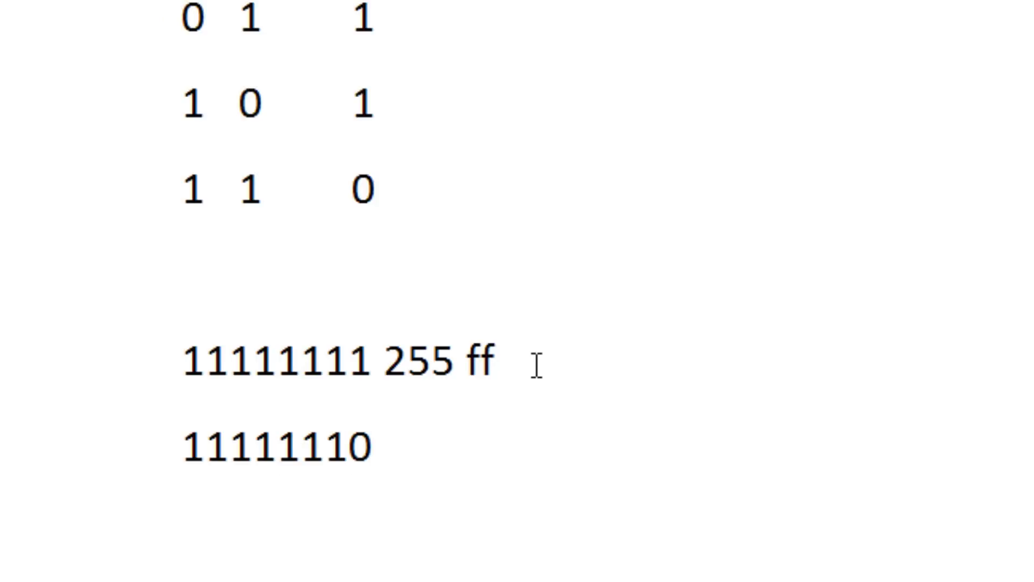
pyautogui.write('254')
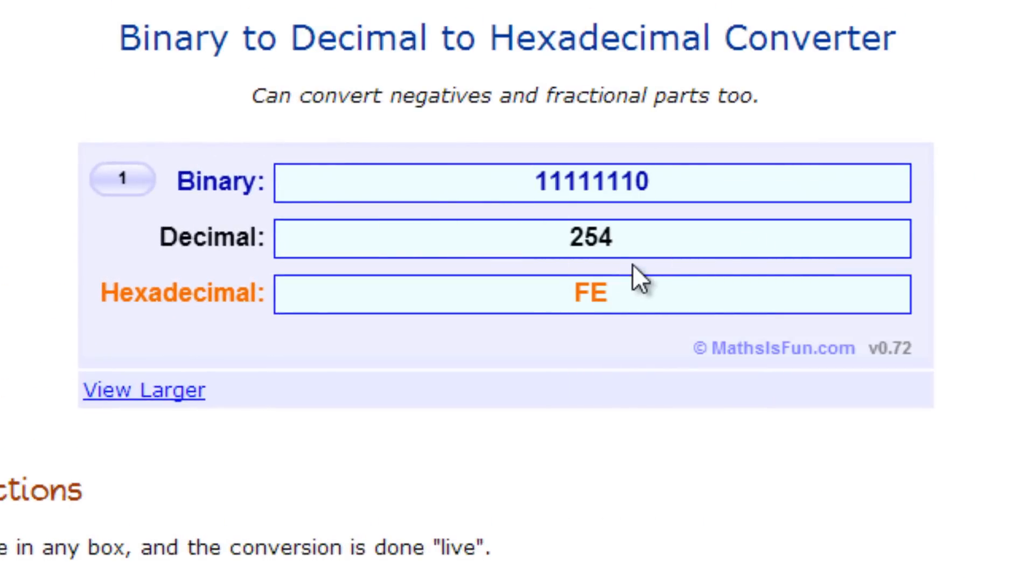
# Step: Select the hexadecimal result FE for 11111110 in the converter
pyautogui.doubleClick(590, 238)
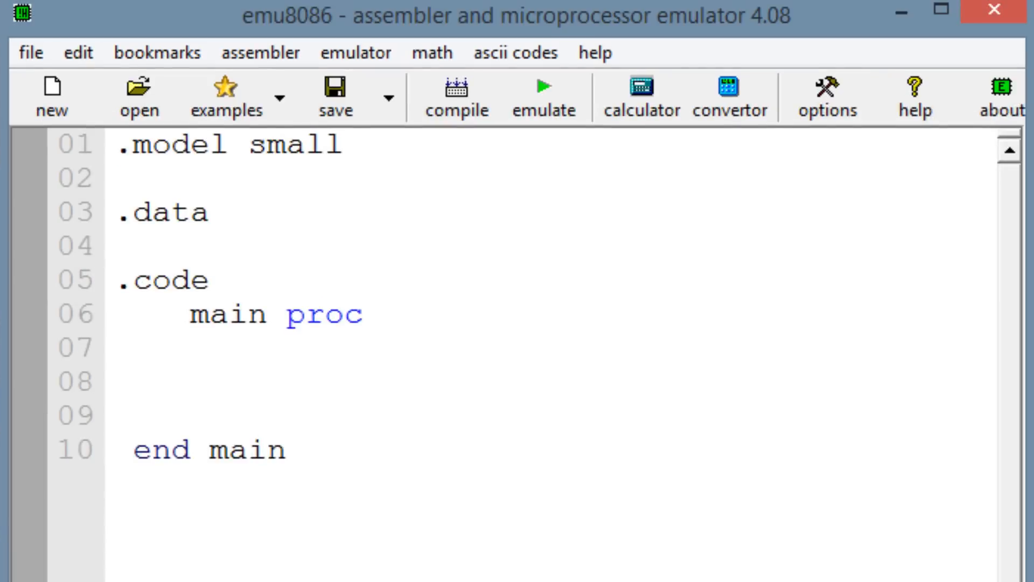
# Step: Close main proc with endp and open blank lines inside it for code
pyautogui.write('en')
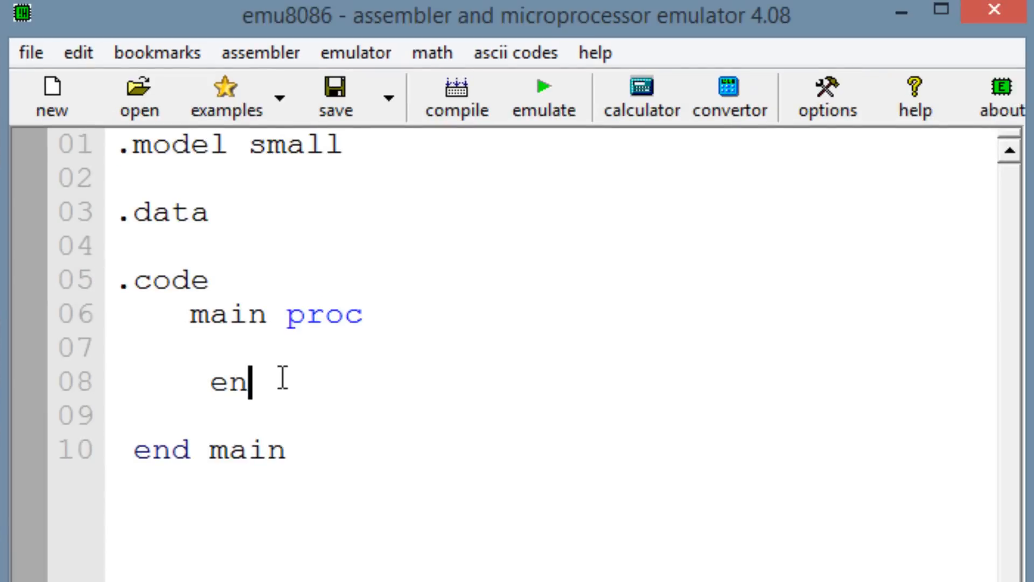
pyautogui.write('dp')
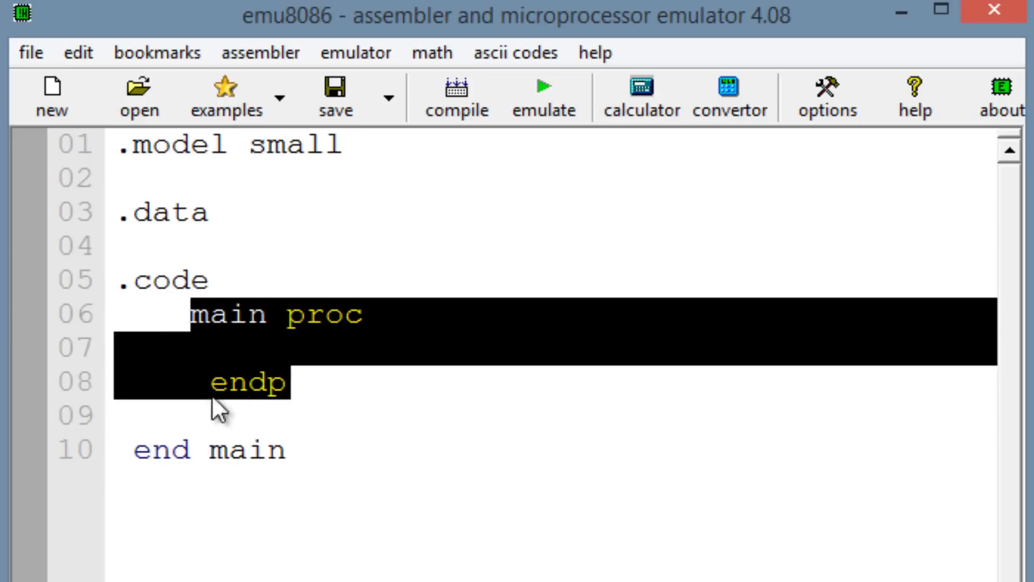
pyautogui.click(224, 382)
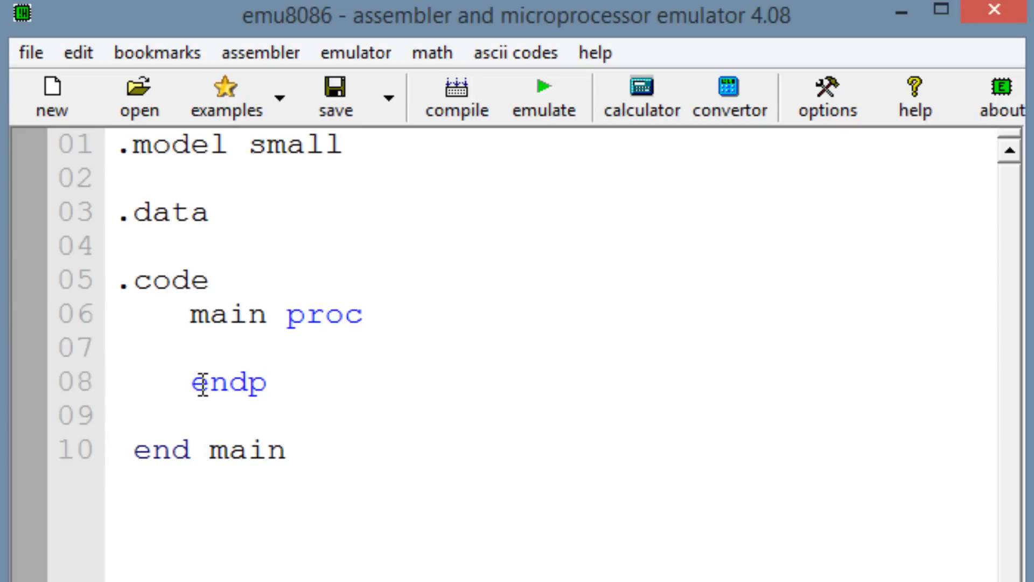
pyautogui.press('enter')
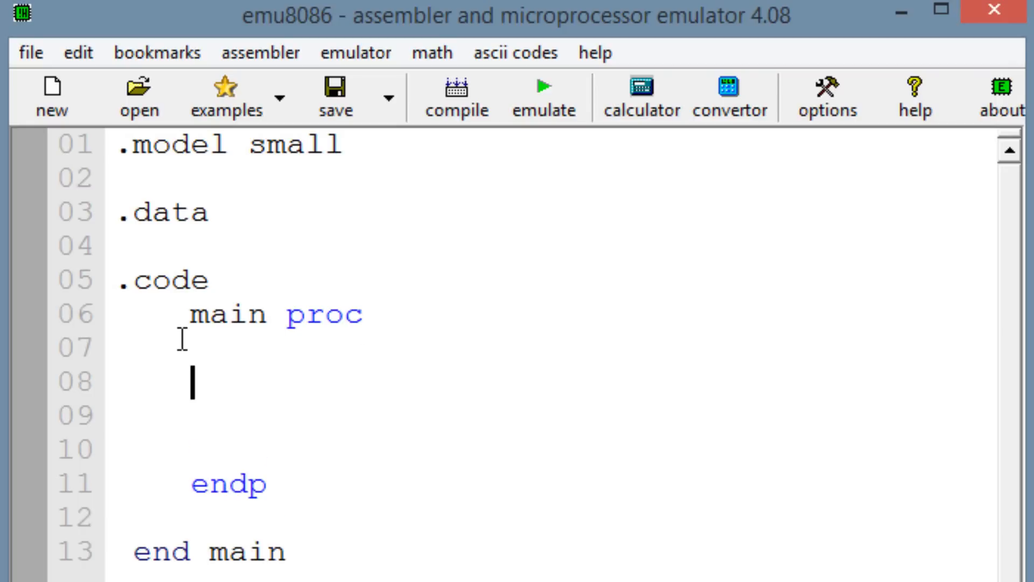
# Step: Write mov ah, 11111111b and mov bh, 11111110 inside main
pyautogui.write('mov')
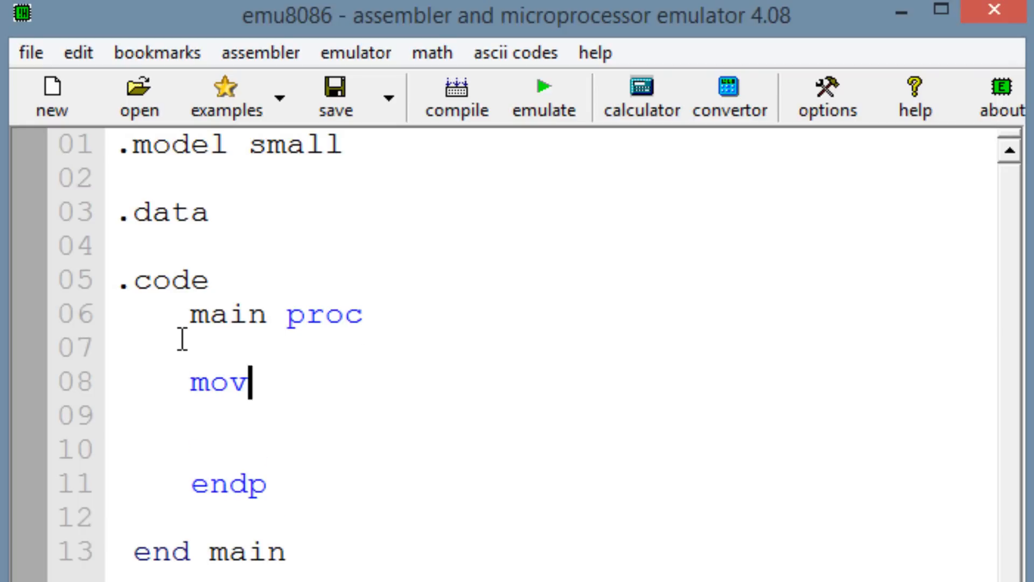
pyautogui.write('ah,')
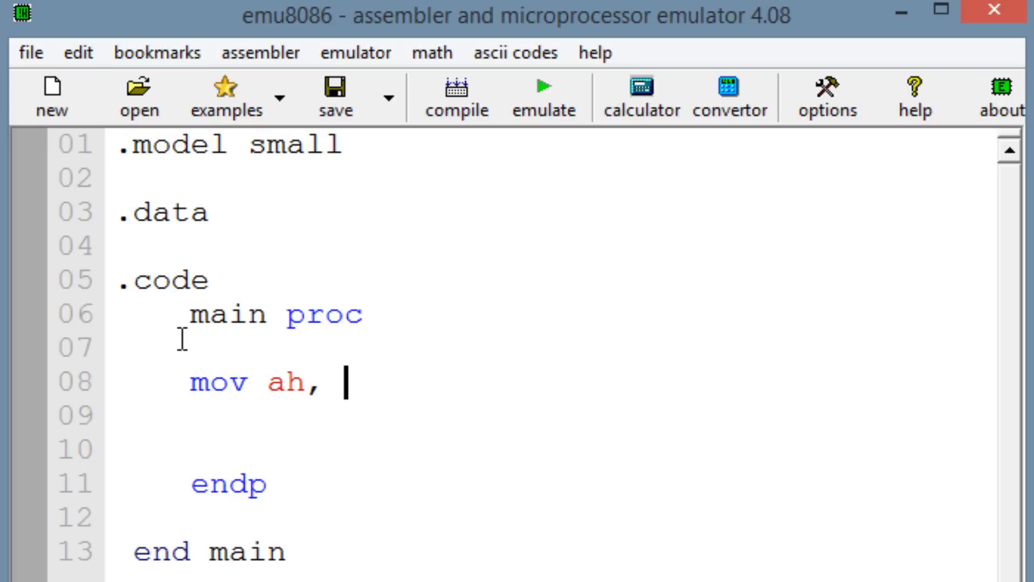
pyautogui.write('111111')
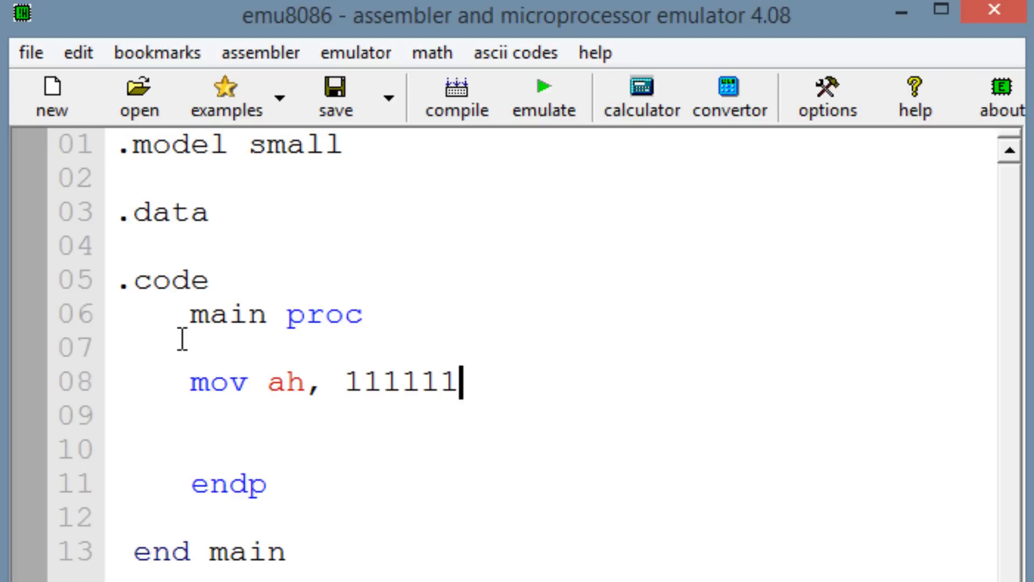
pyautogui.write('11')
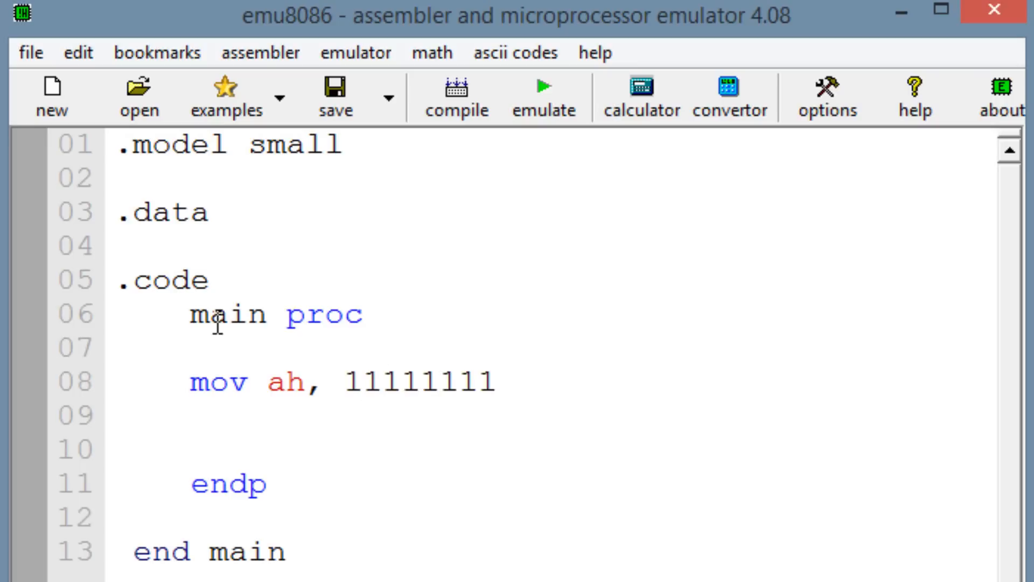
pyautogui.moveTo(488, 334)
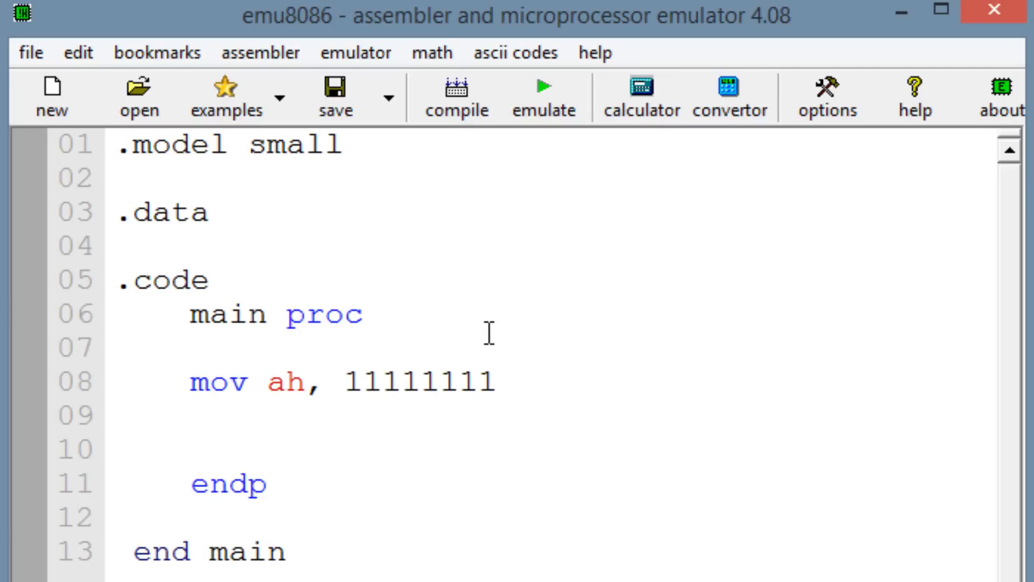
pyautogui.write(',')
pyautogui.write('mov')
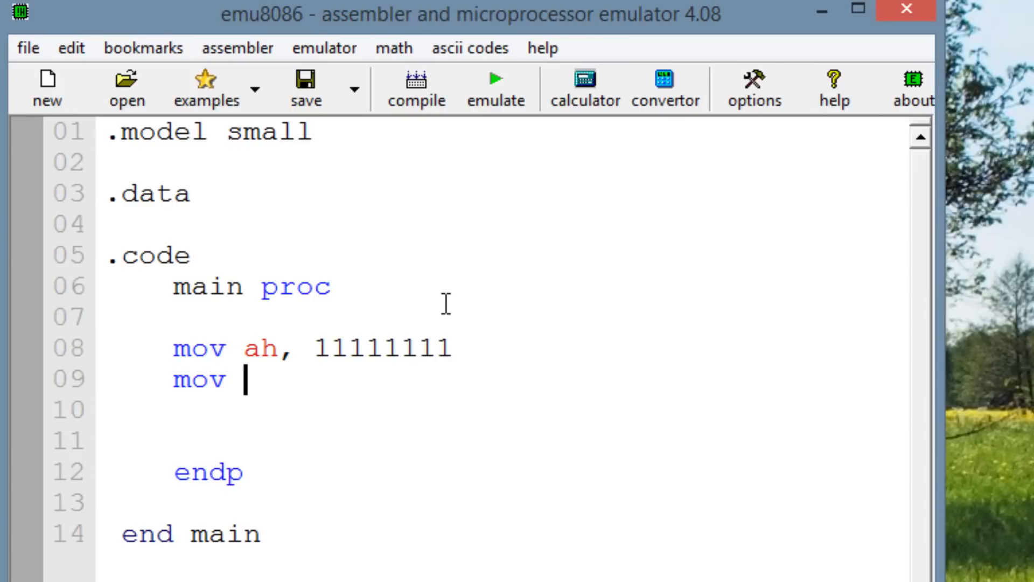
pyautogui.write('bh')
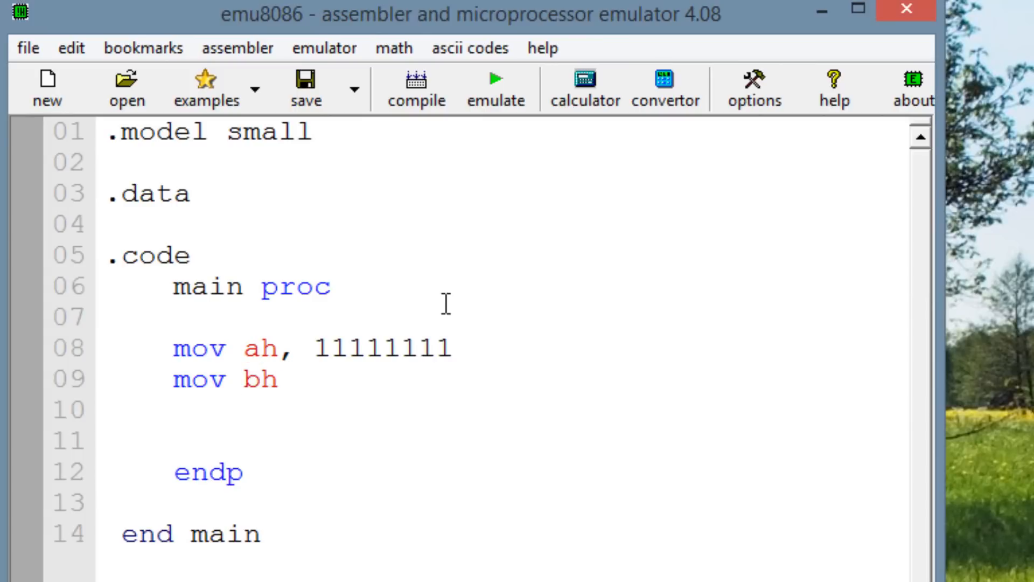
pyautogui.write(', 111')
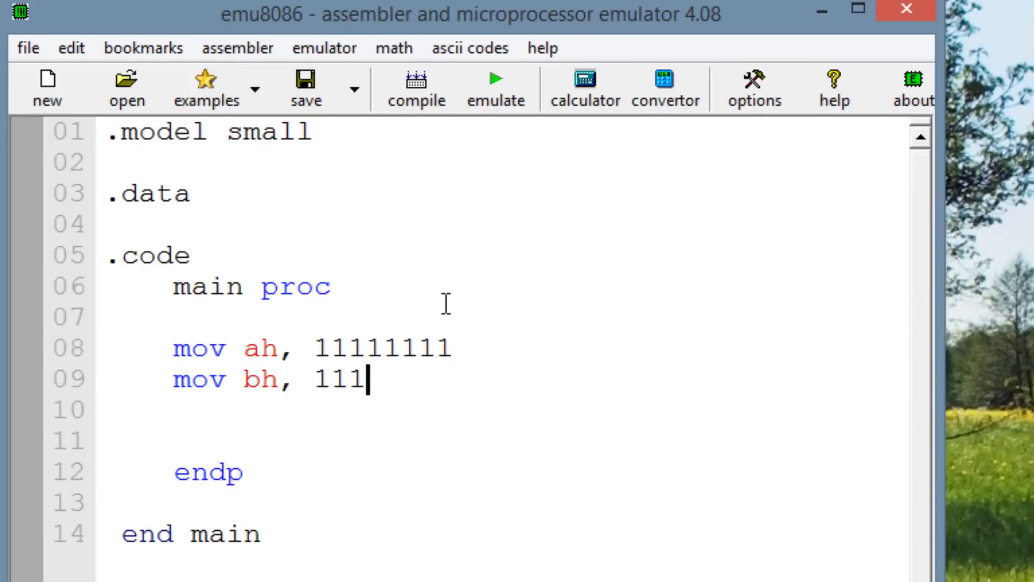
pyautogui.write('11110')
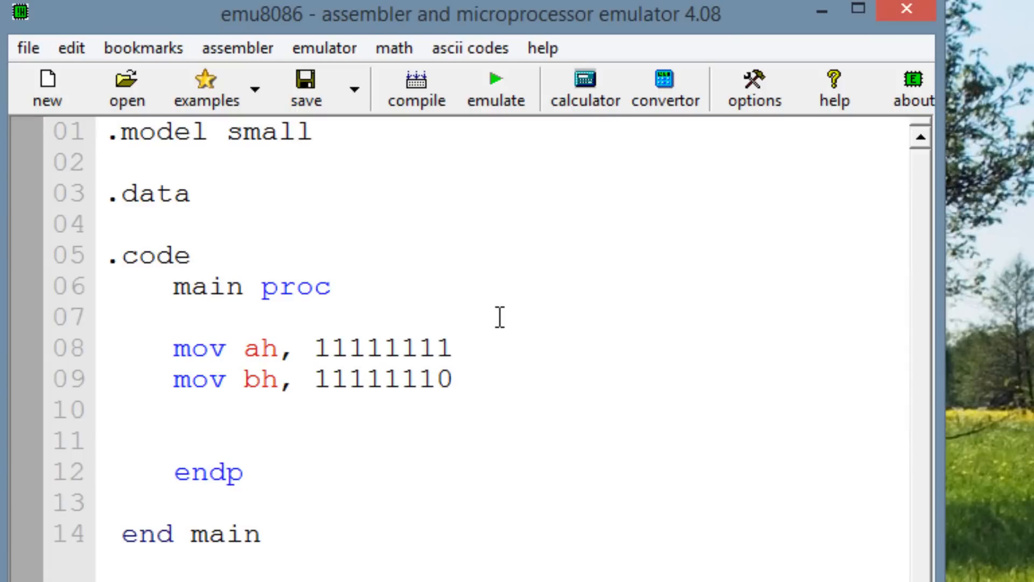
pyautogui.write('b')
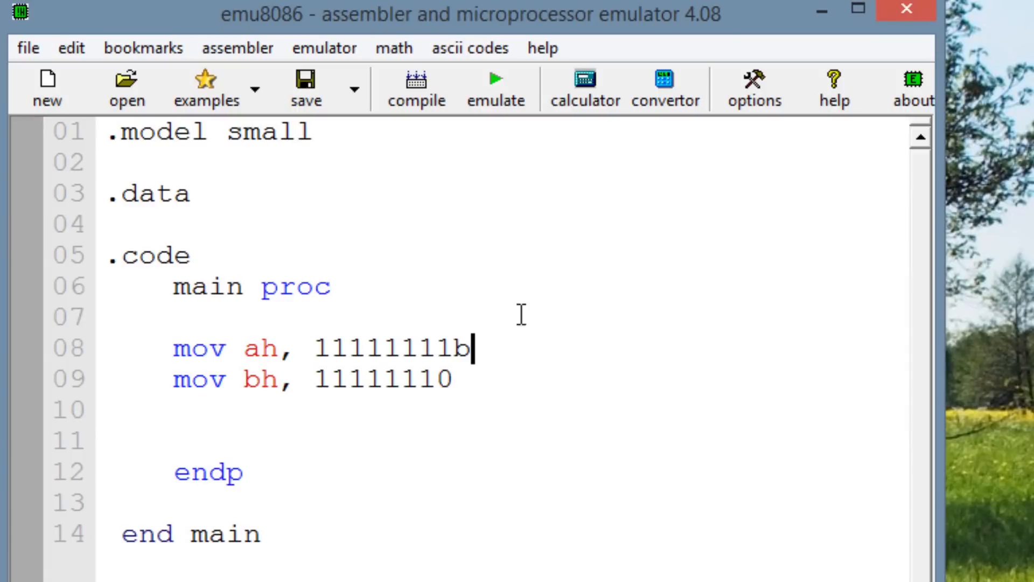
pyautogui.moveTo(474, 378)
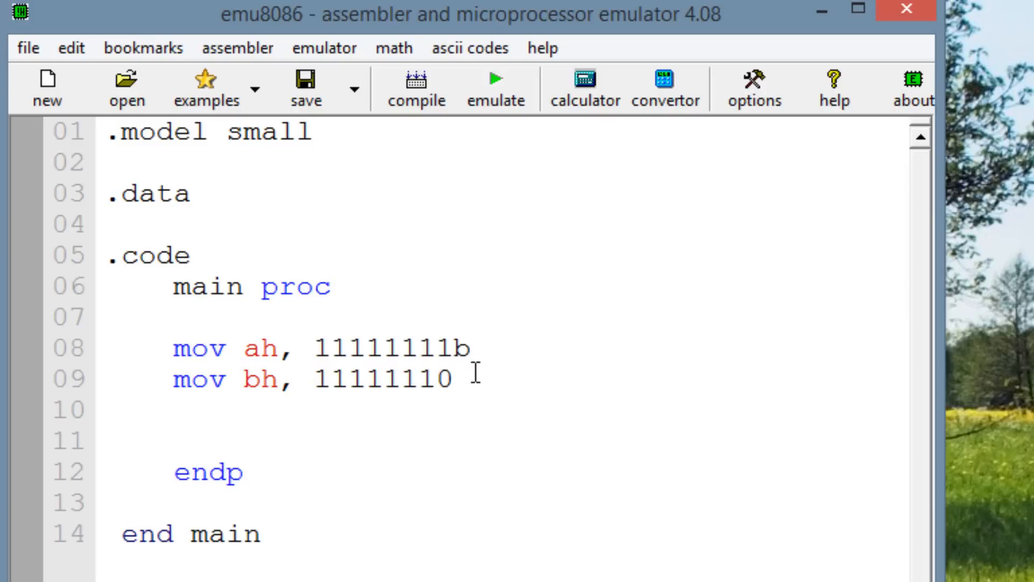
# Step: Append b to the second operand and add xor ah, bh on the next line
pyautogui.write('b')
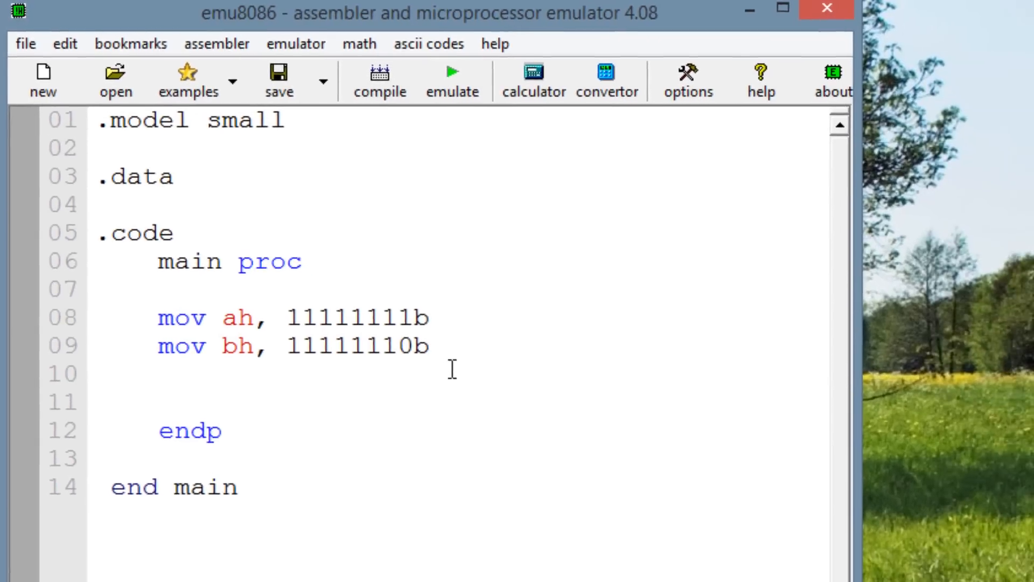
pyautogui.press('enter')
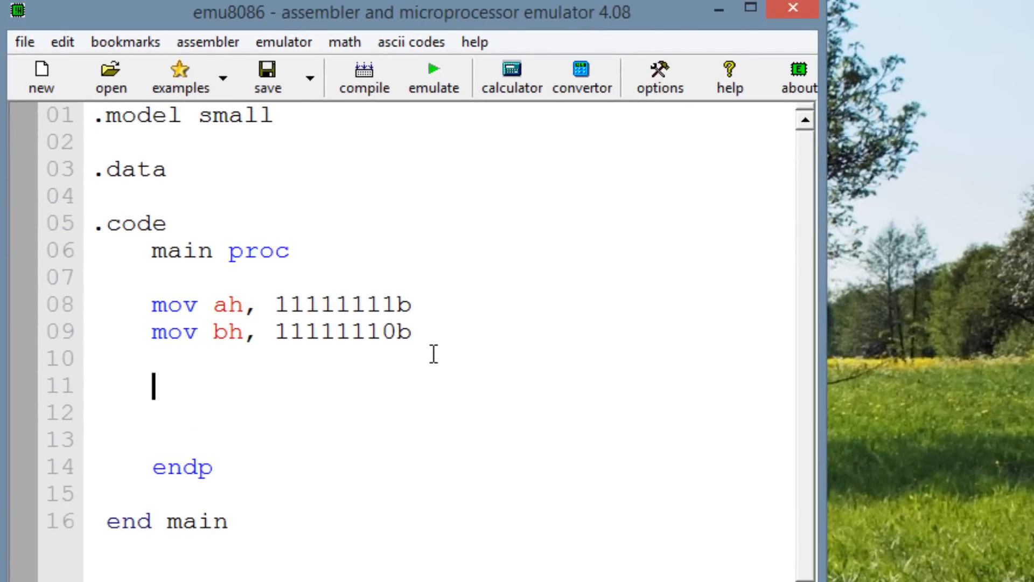
pyautogui.write('xor')
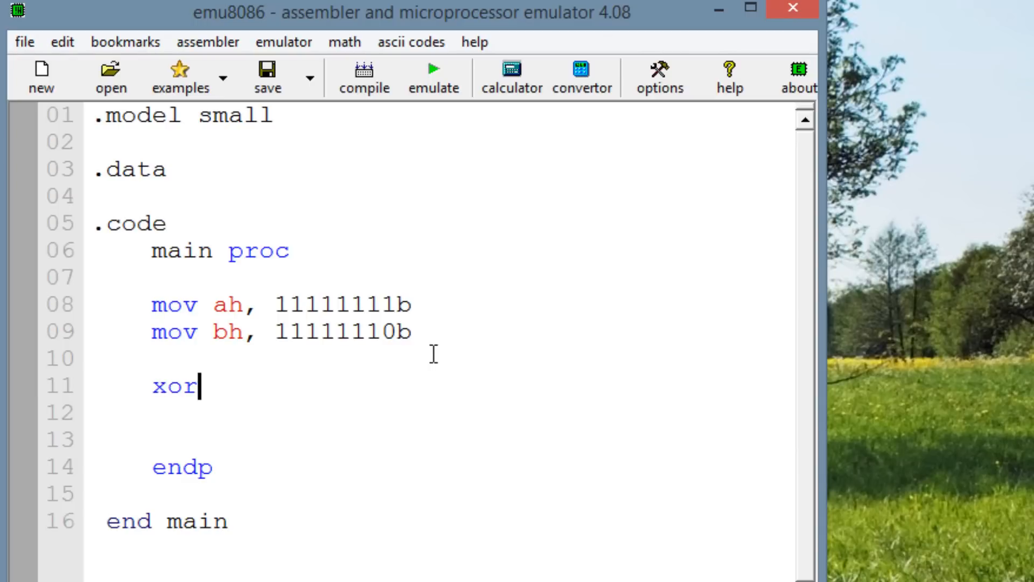
pyautogui.write('" "')
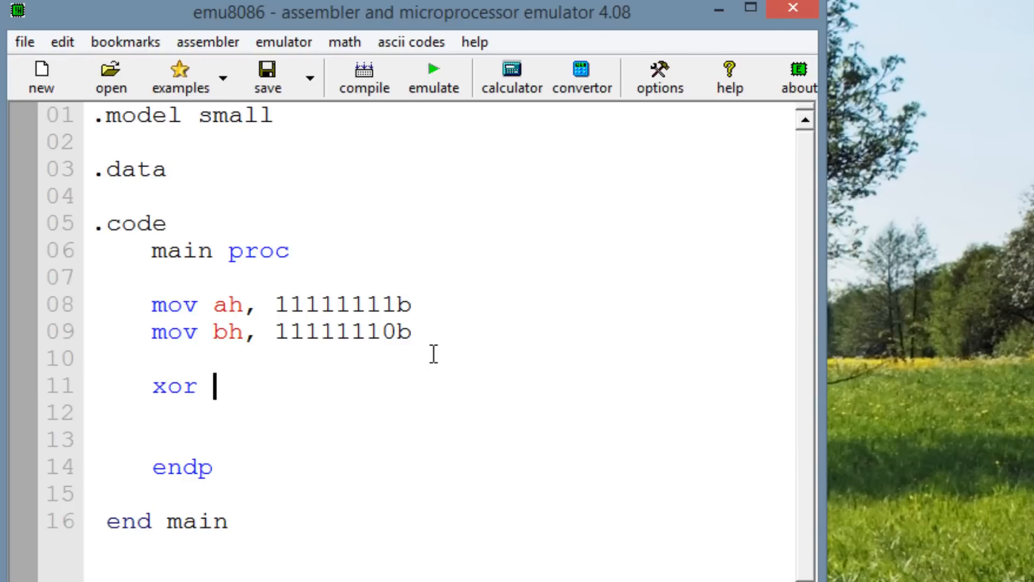
pyautogui.write('ah,')
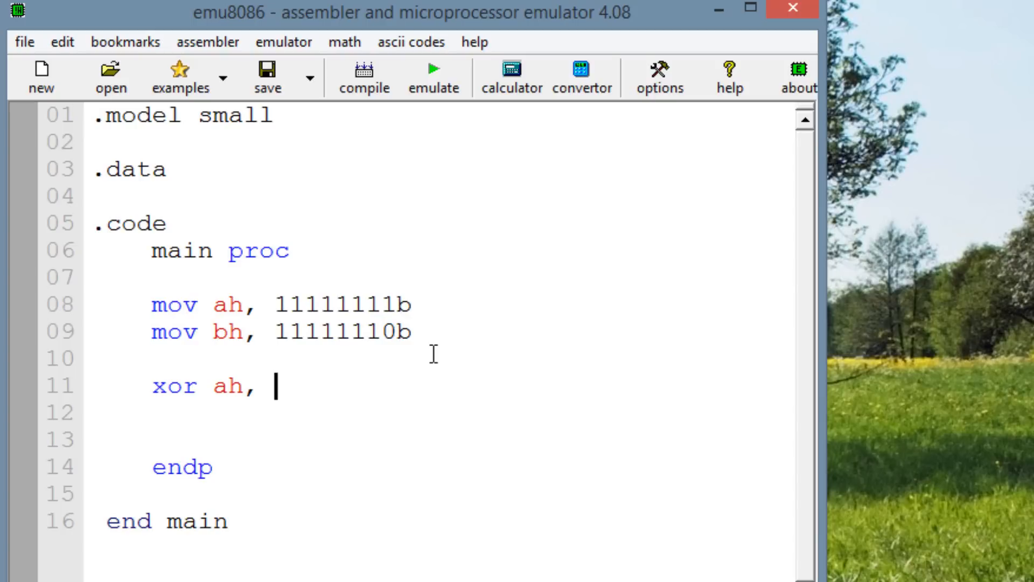
pyautogui.write('bh')
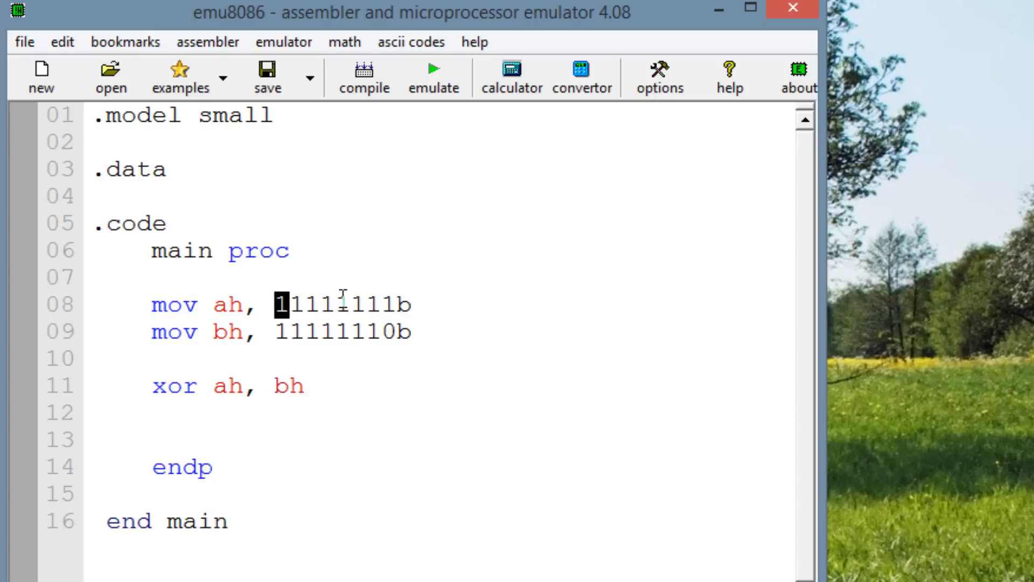
# Step: Highlight the two binary operands in the code for emphasis, then clear the marking
pyautogui.moveTo(280, 304); pyautogui.dragTo(392, 330)
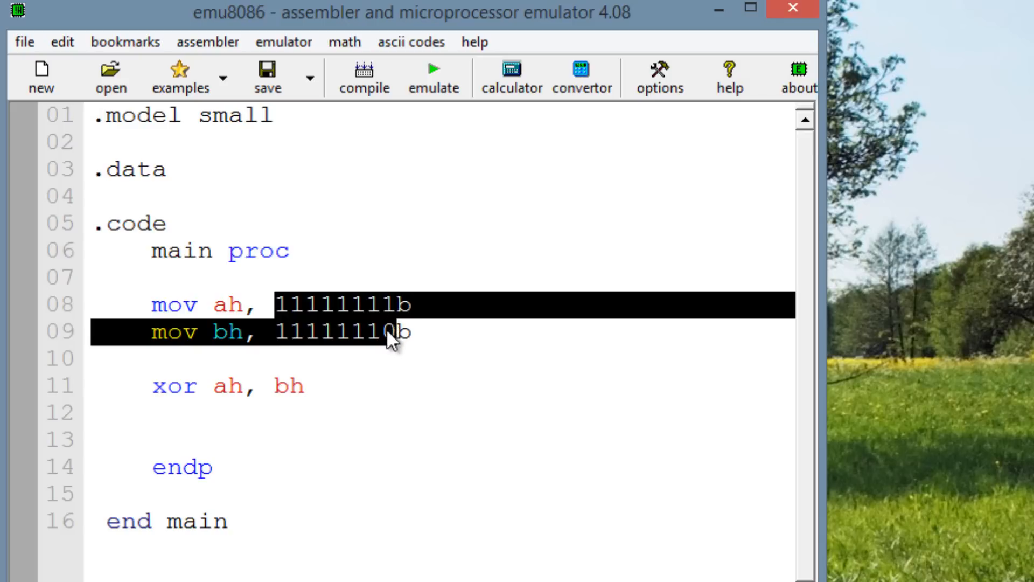
pyautogui.click(224, 386)
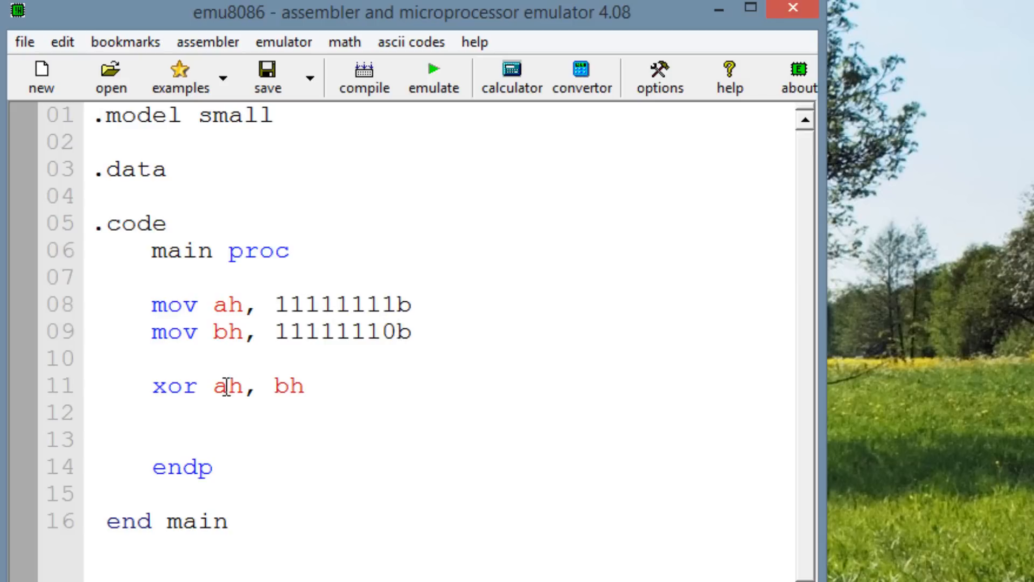
pyautogui.doubleClick(228, 386)
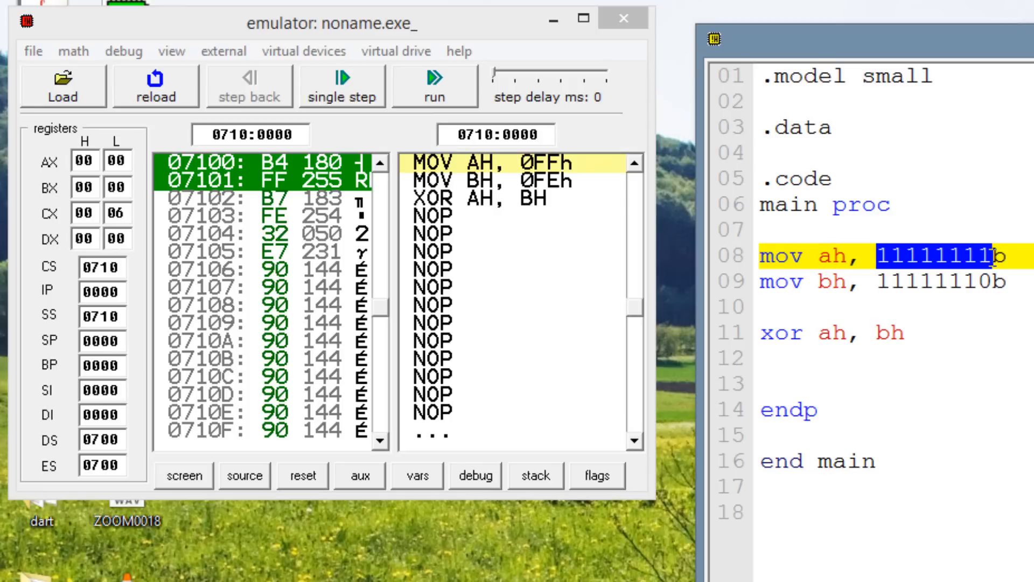
# Step: Single-step the first mov so AH shows FF, then step the mov into BH
pyautogui.click(343, 87)
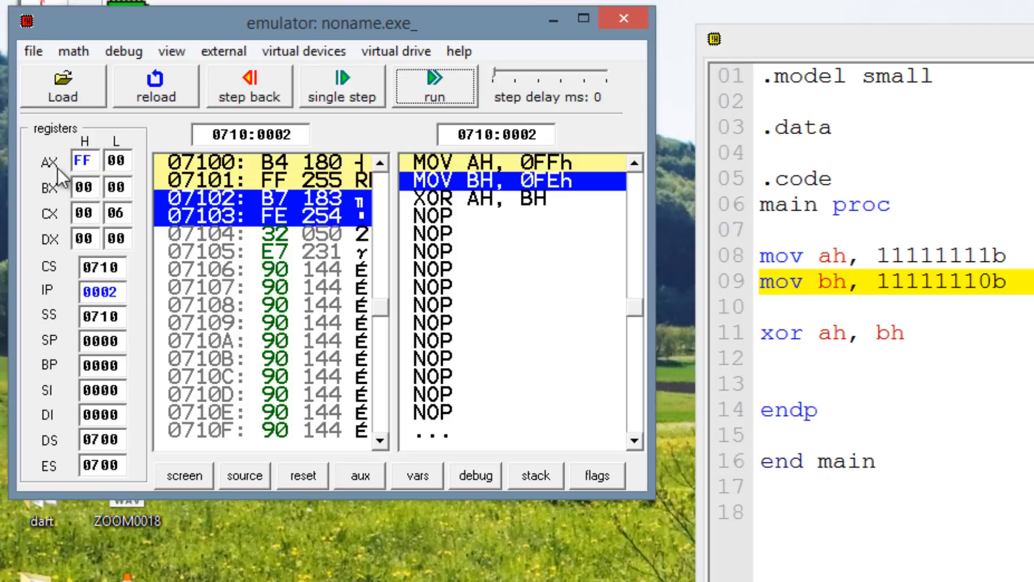
pyautogui.click(84, 159)
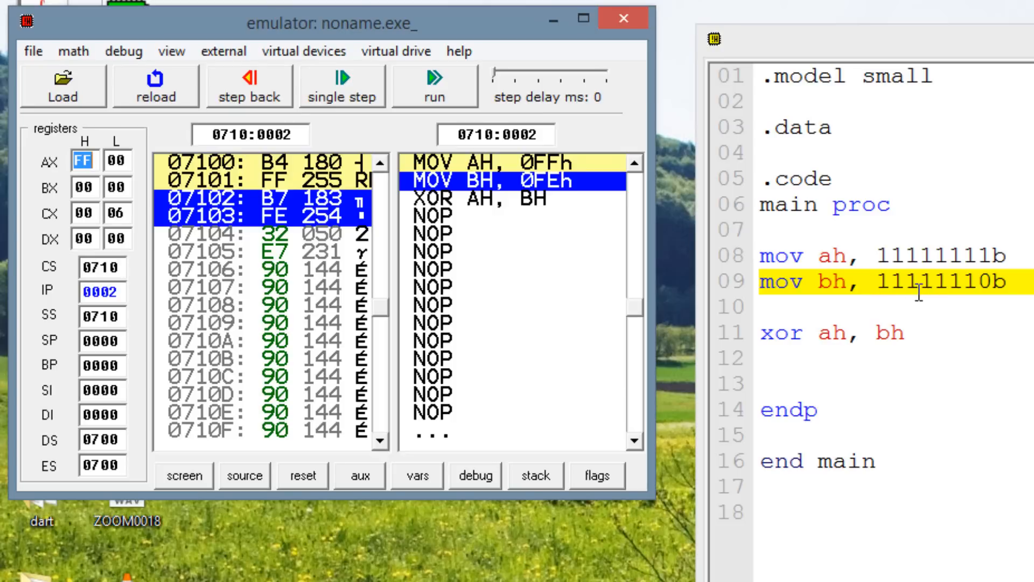
pyautogui.moveTo(968, 300)
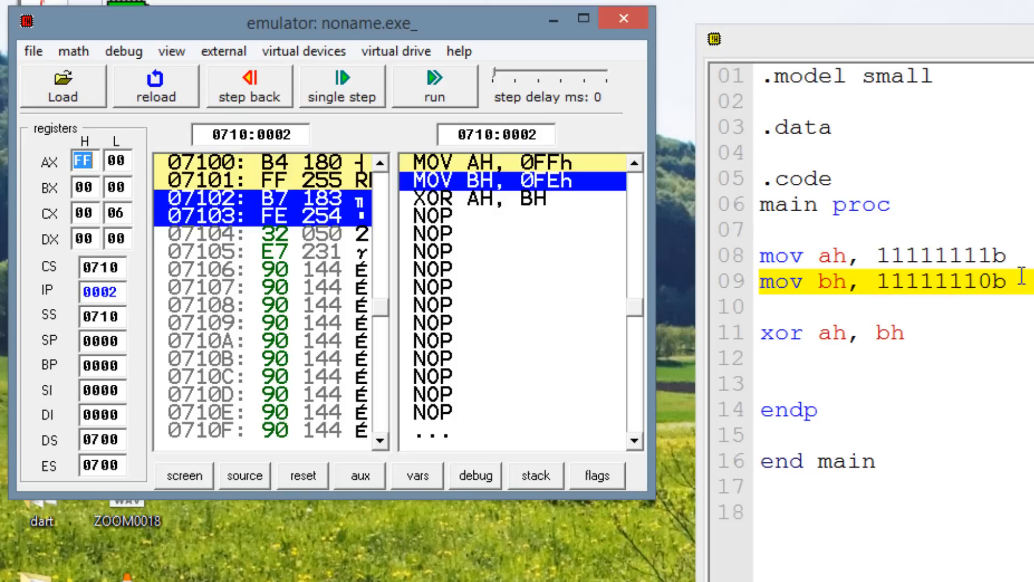
pyautogui.click(342, 86)
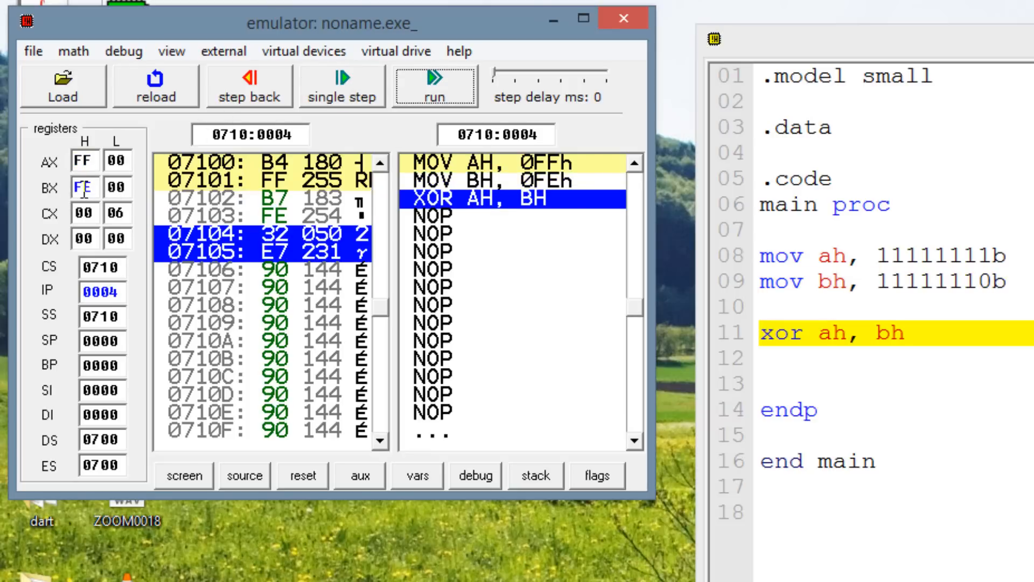
# Step: Check FE in BH, single-step the XOR and confirm AH holds 01
pyautogui.click(84, 186)
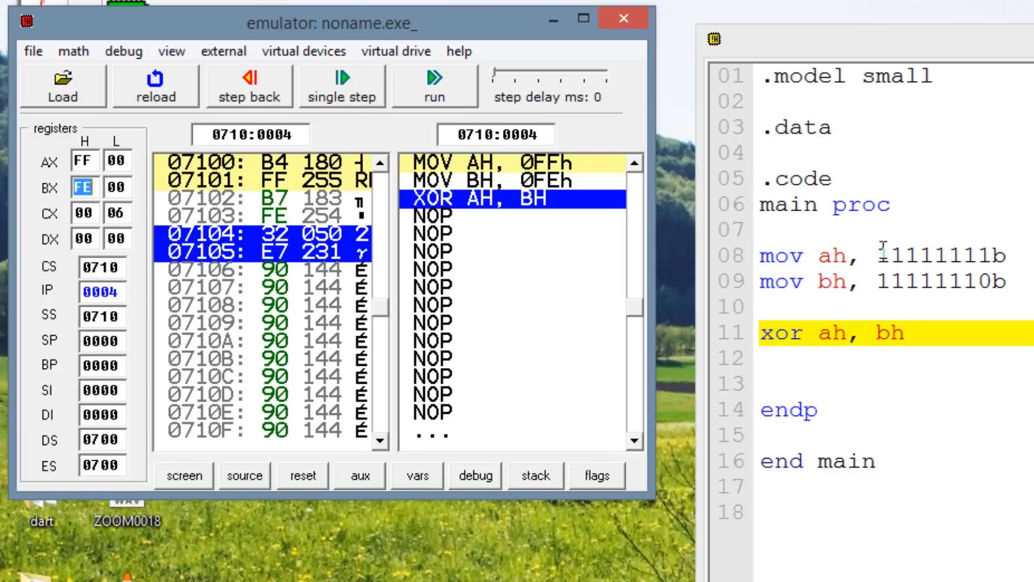
pyautogui.click(341, 86)
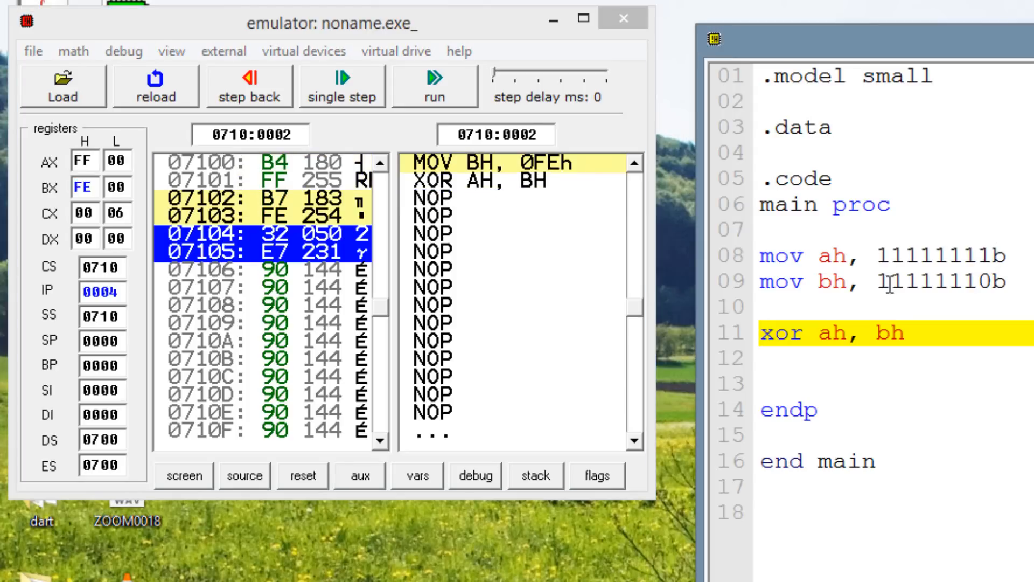
pyautogui.moveTo(886, 281); pyautogui.dragTo(975, 281)
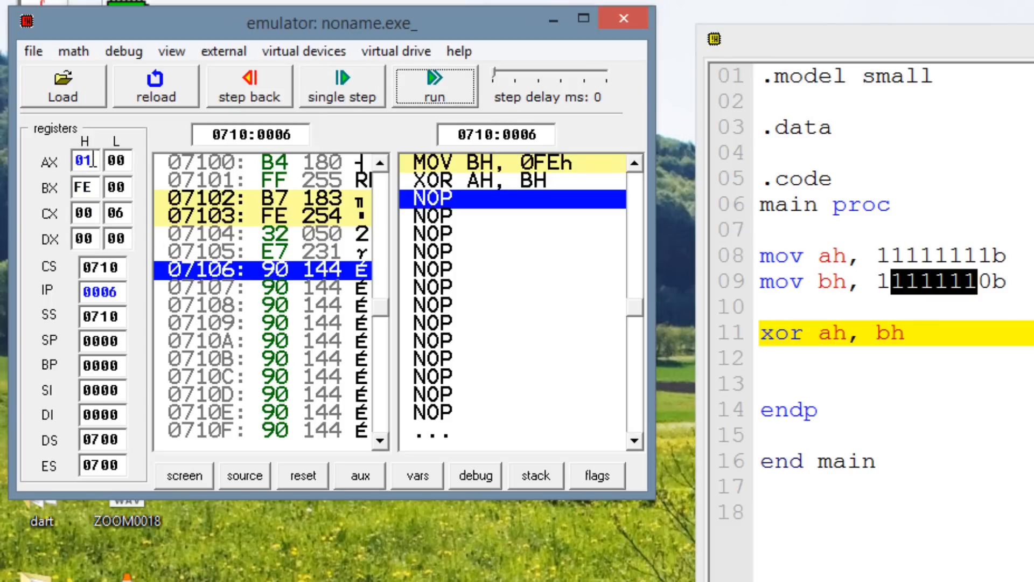
pyautogui.click(84, 159)
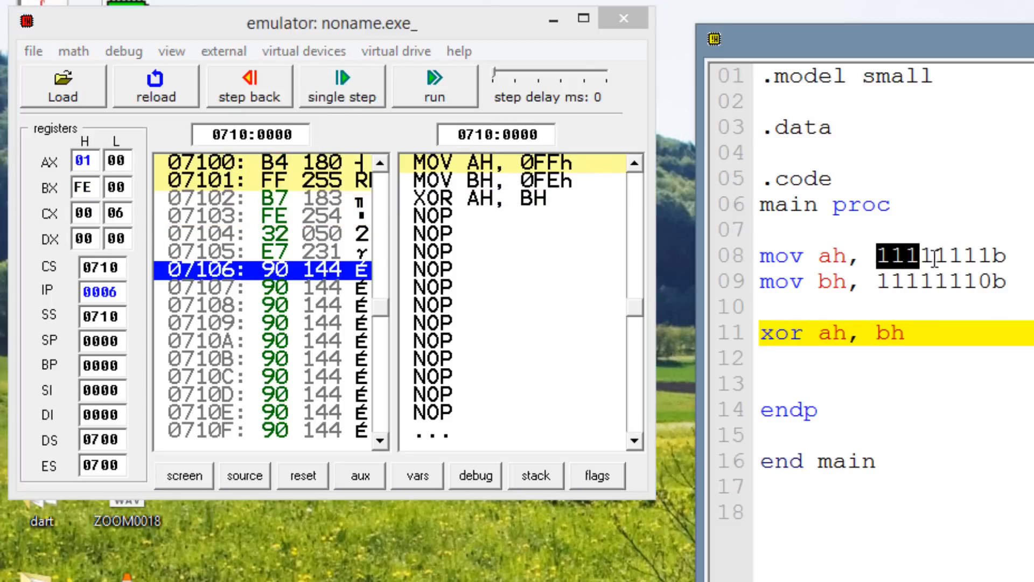
pyautogui.click(342, 86)
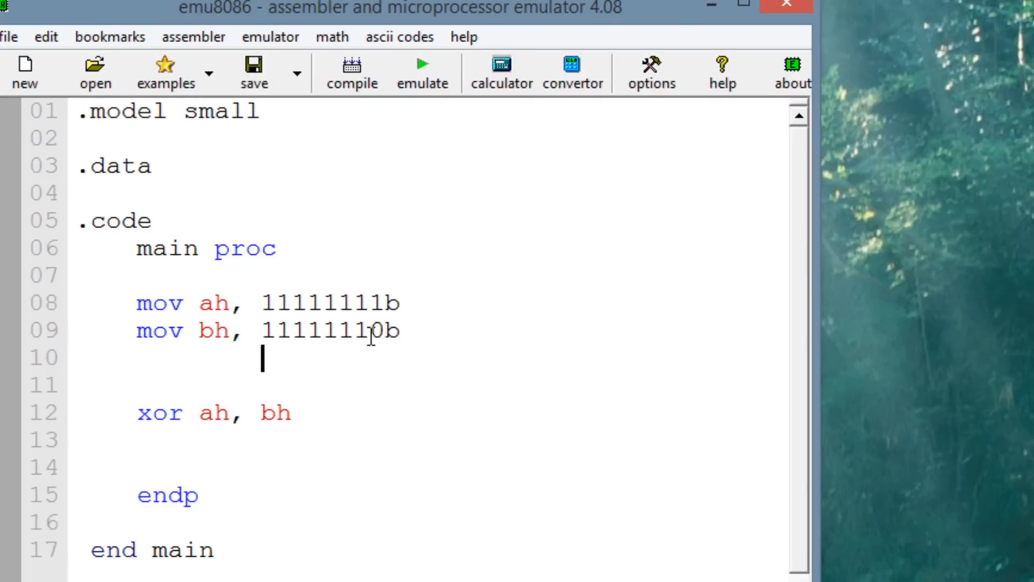
# Step: Write 00000001, the XOR result, under the two binary values in the source
pyautogui.write('00')
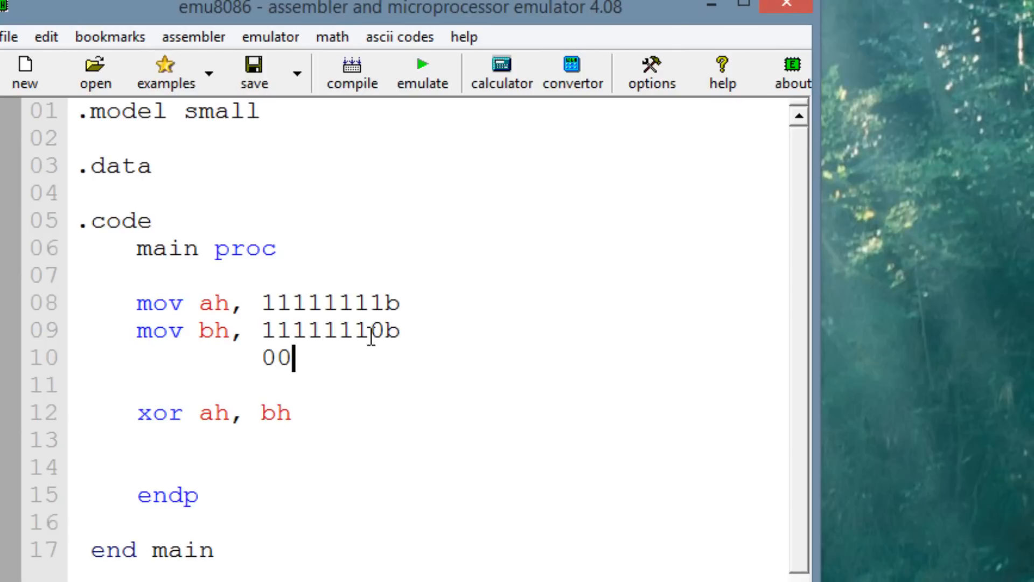
pyautogui.write('000')
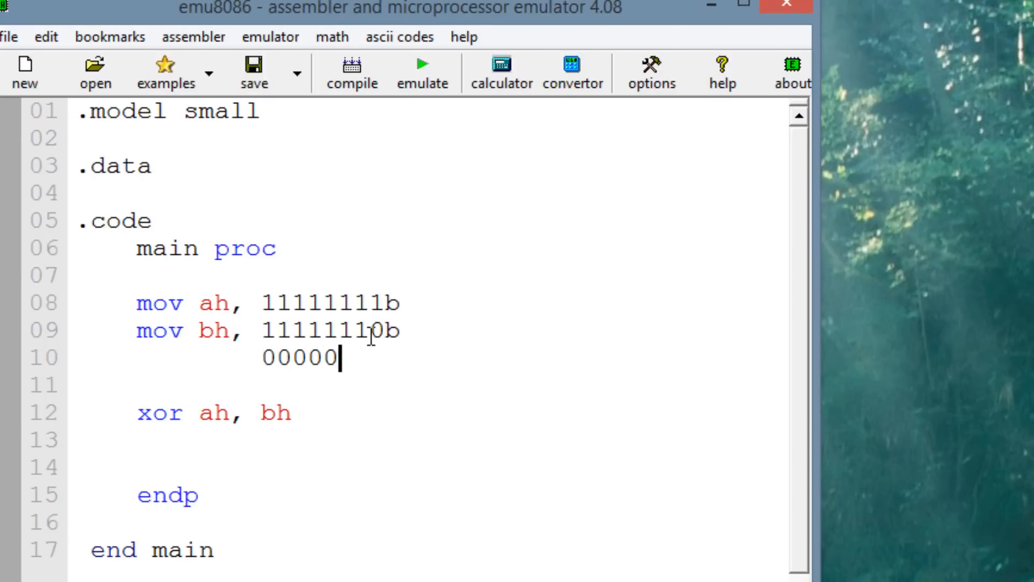
pyautogui.write('00')
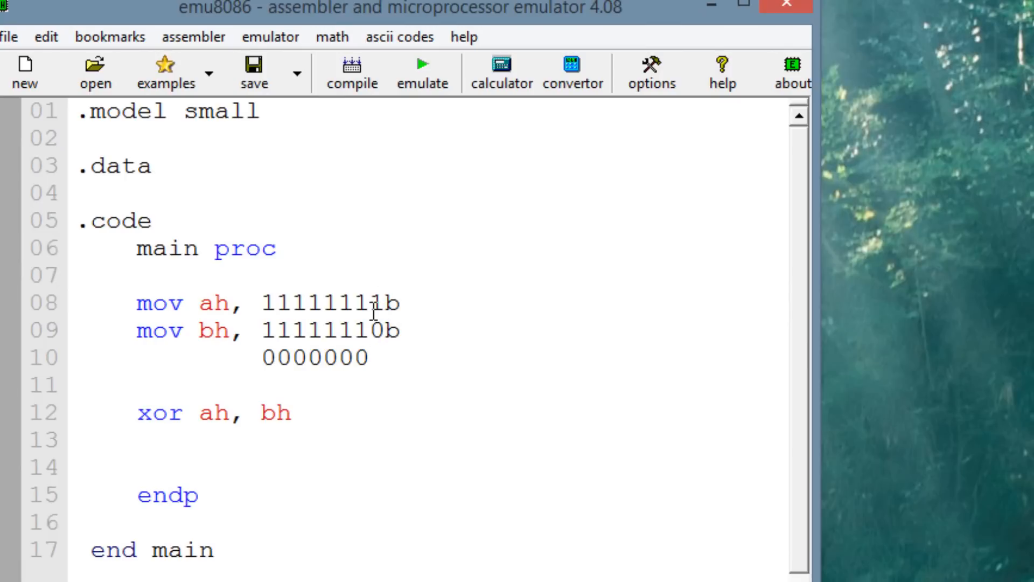
pyautogui.write('1')
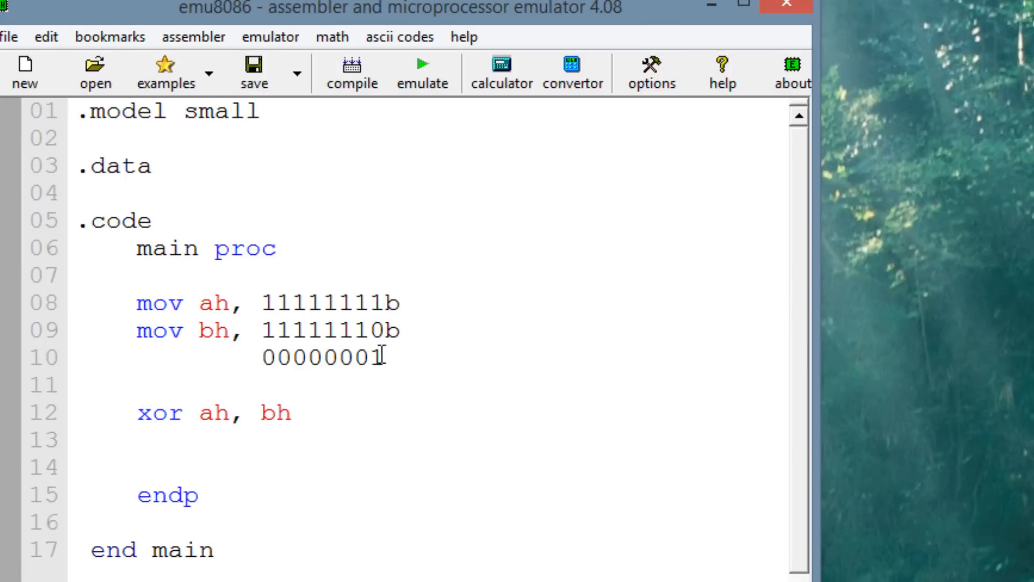
pyautogui.moveTo(263, 356); pyautogui.dragTo(307, 356)
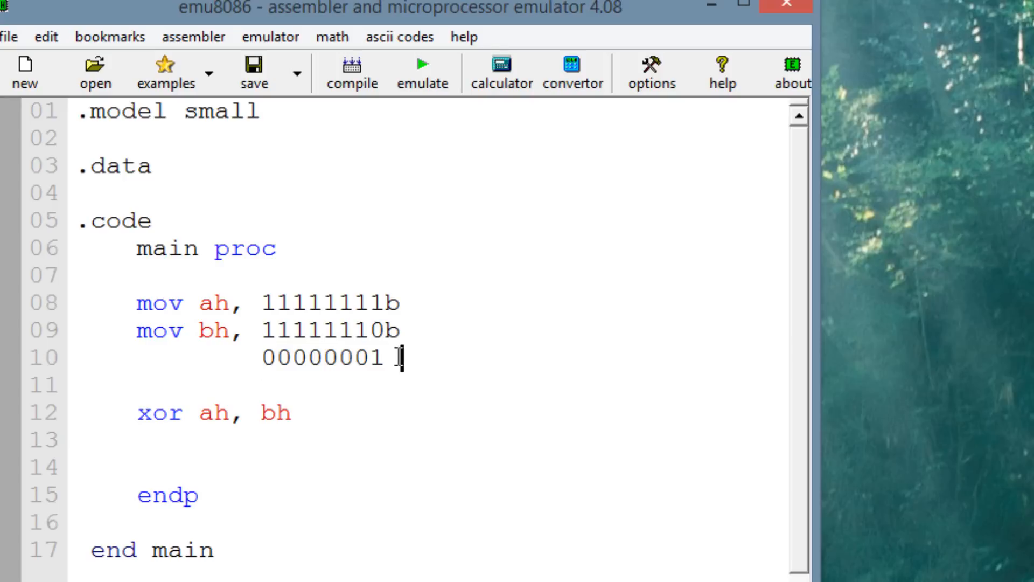
pyautogui.moveTo(296, 528)
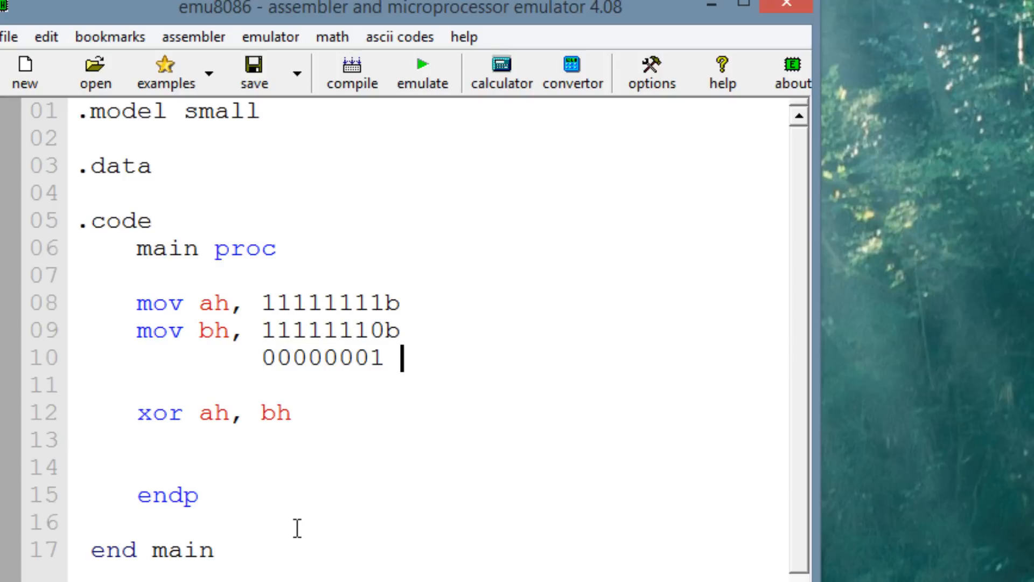